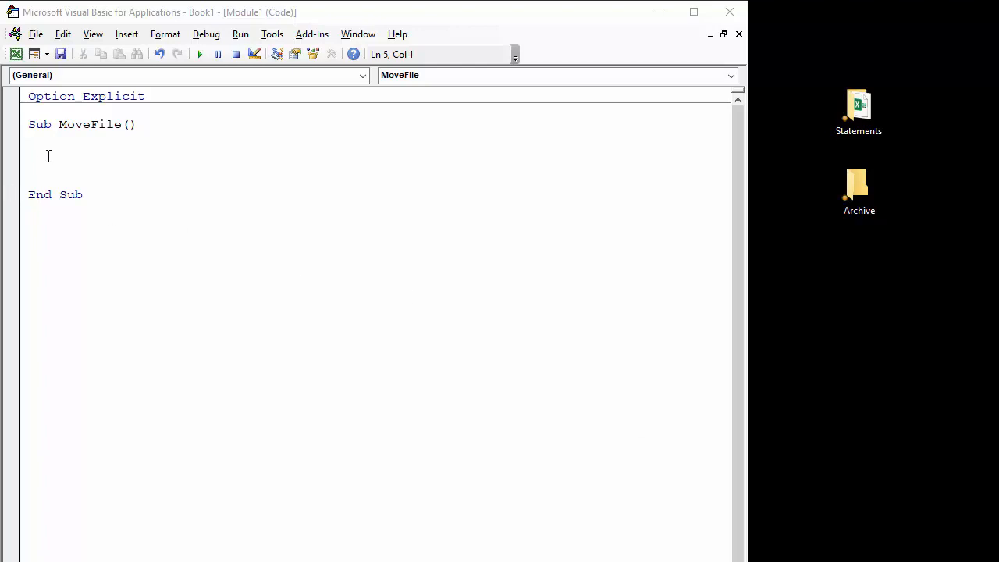
Point out the Statements and Archive folders on the desktop
left_click(858, 109)
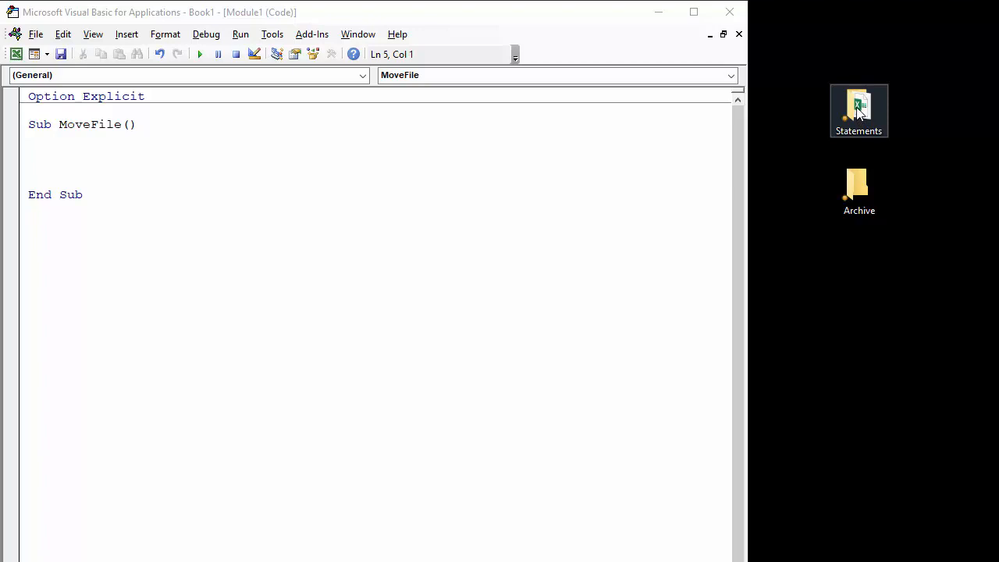
left_click(858, 190)
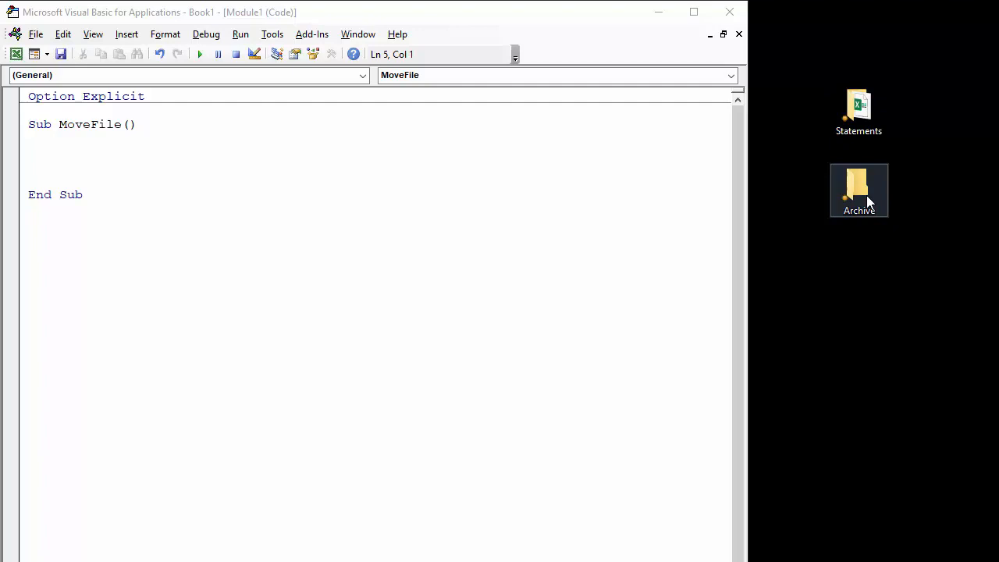
mouse_move(877, 197)
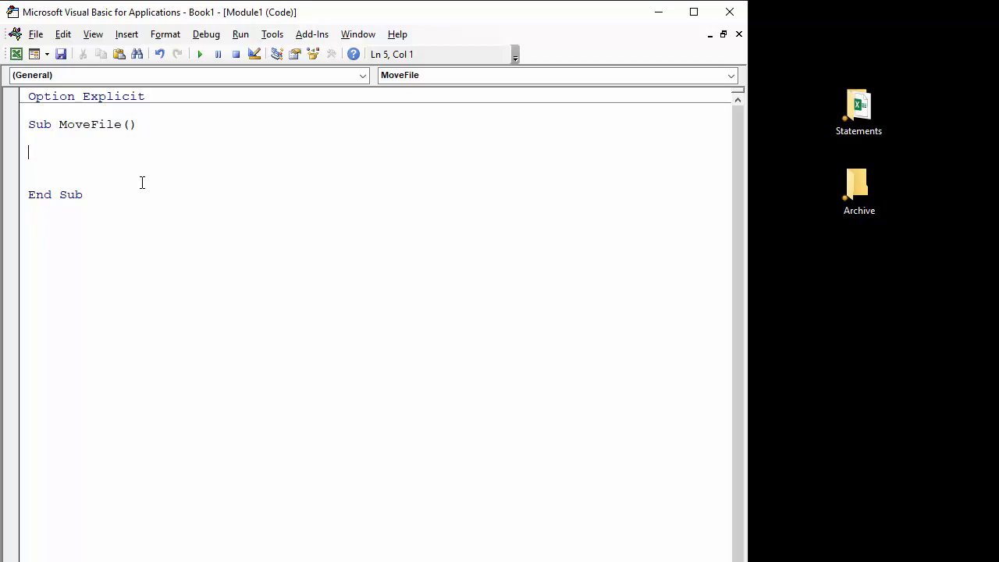
Declare Dim sfolder As String and Dim dfolder As String in the MoveFile macro
type("d")
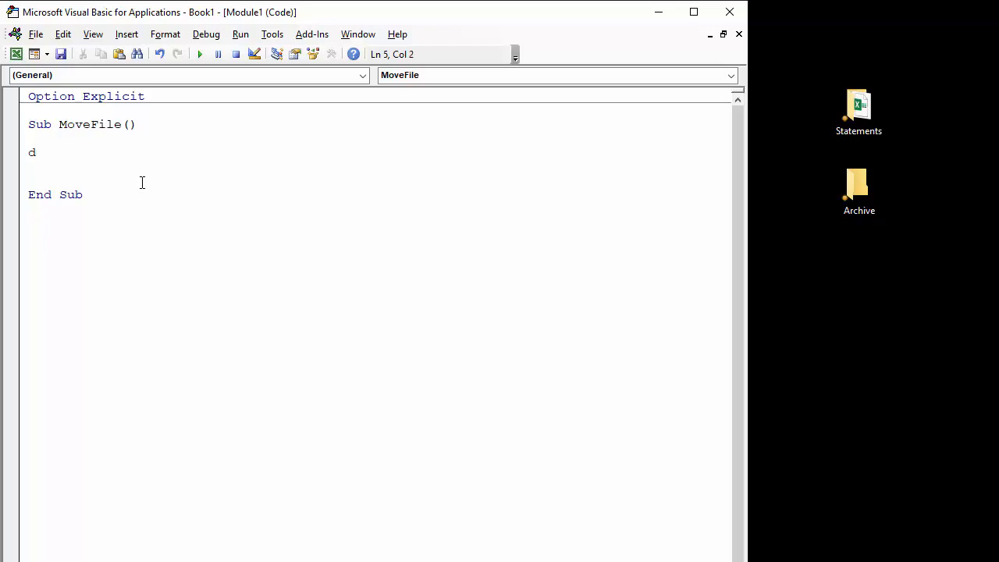
type("im s")
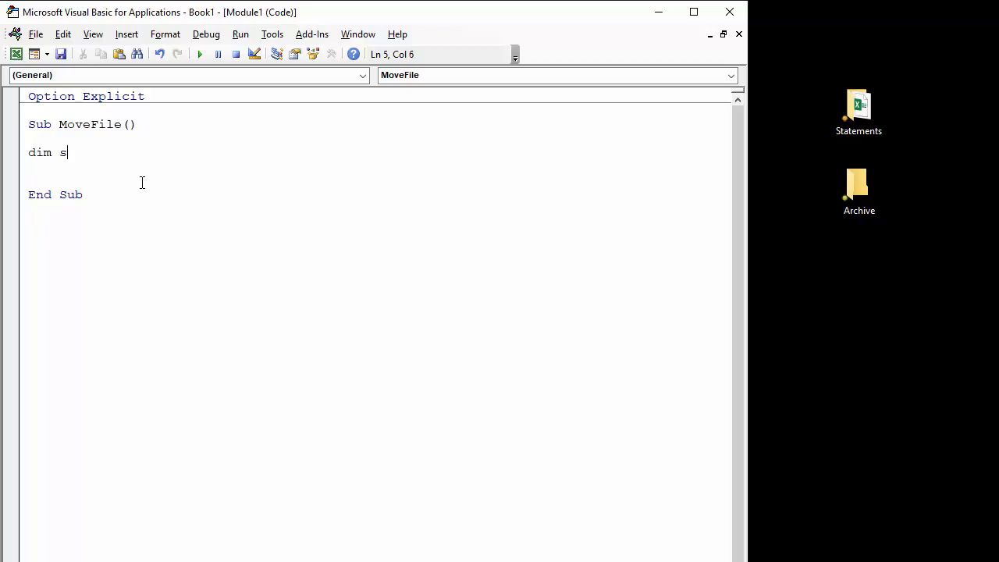
type("folder as s")
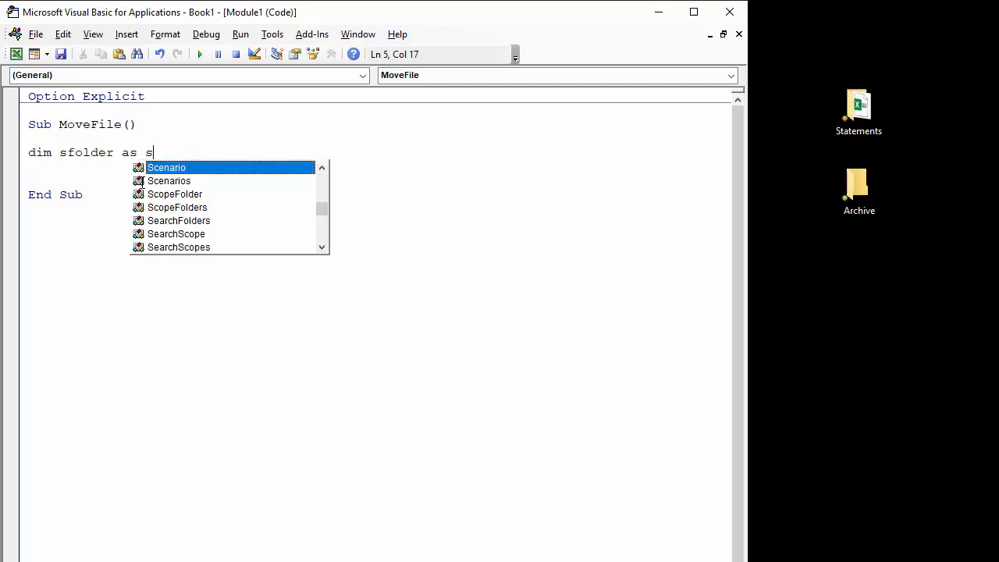
type("trin")
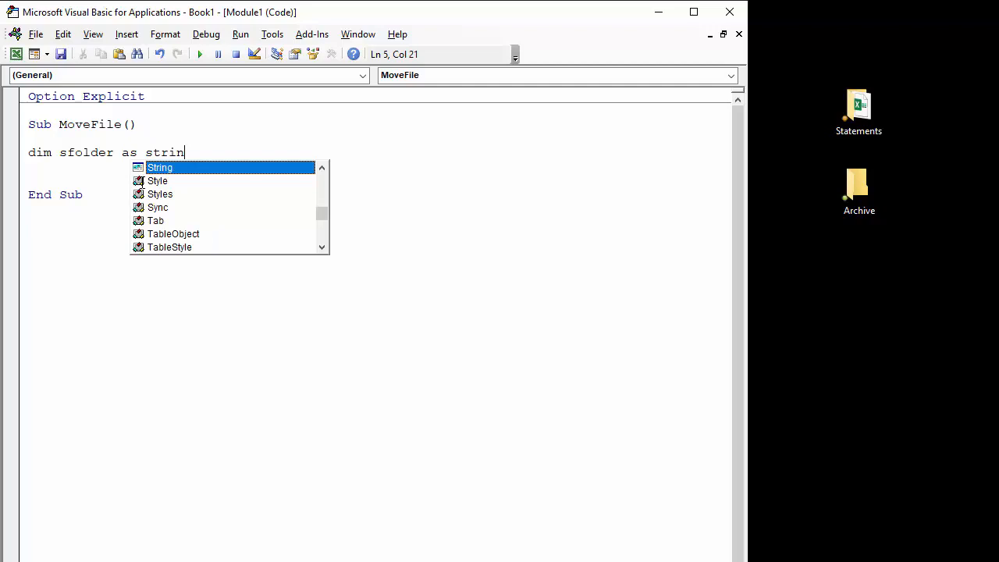
key("Enter")
type("dim")
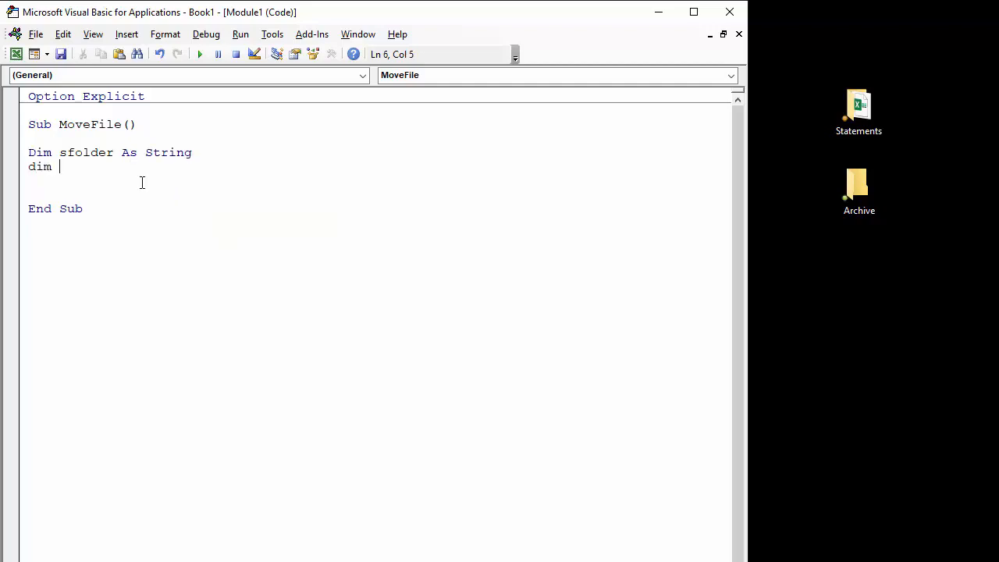
type("dfolder as s")
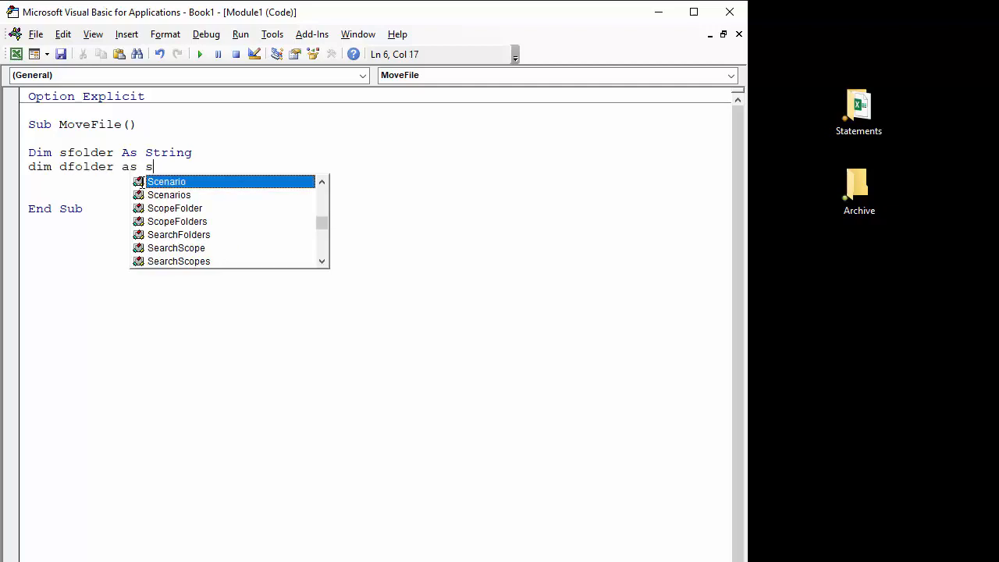
type("tring")
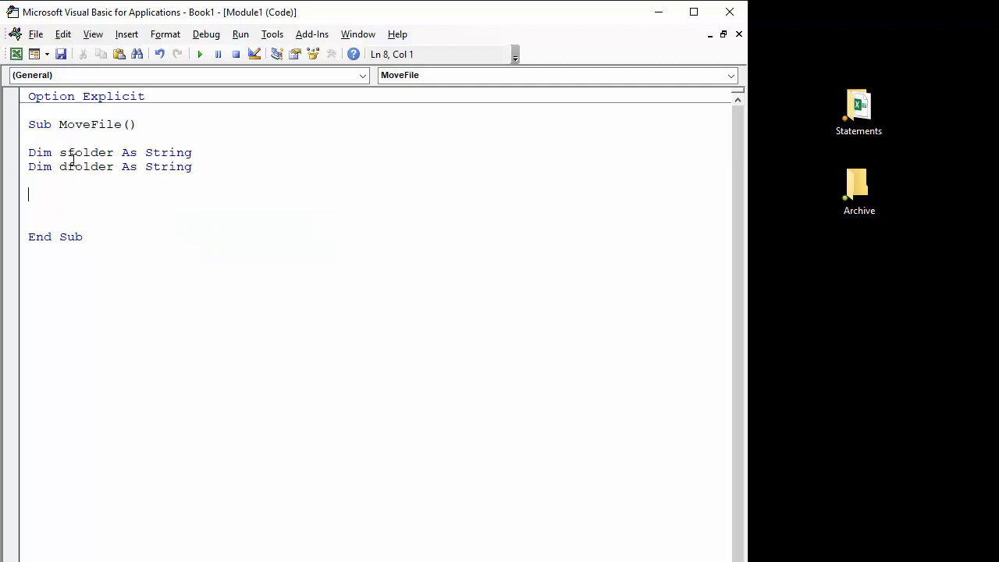
left_click(858, 106)
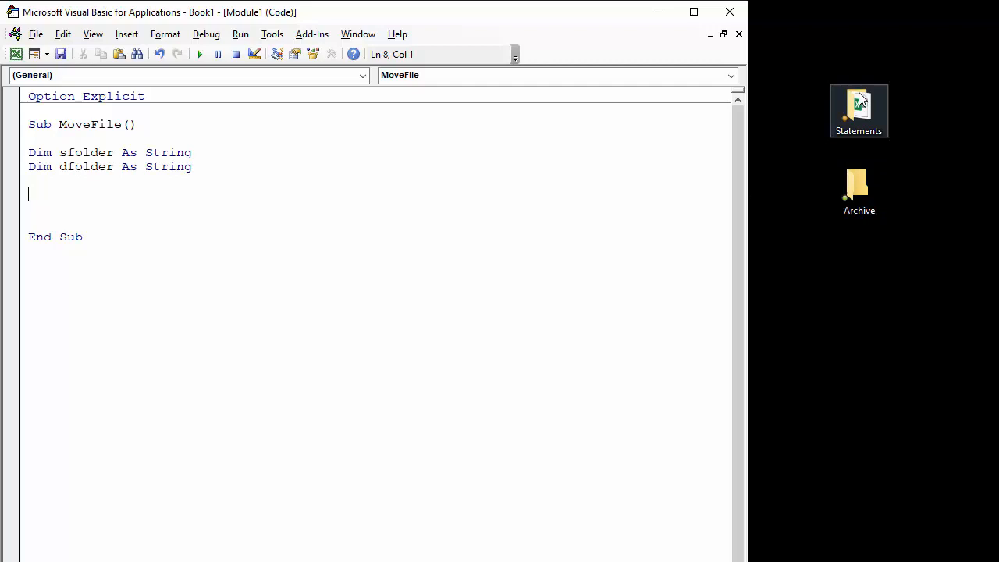
double_click(858, 107)
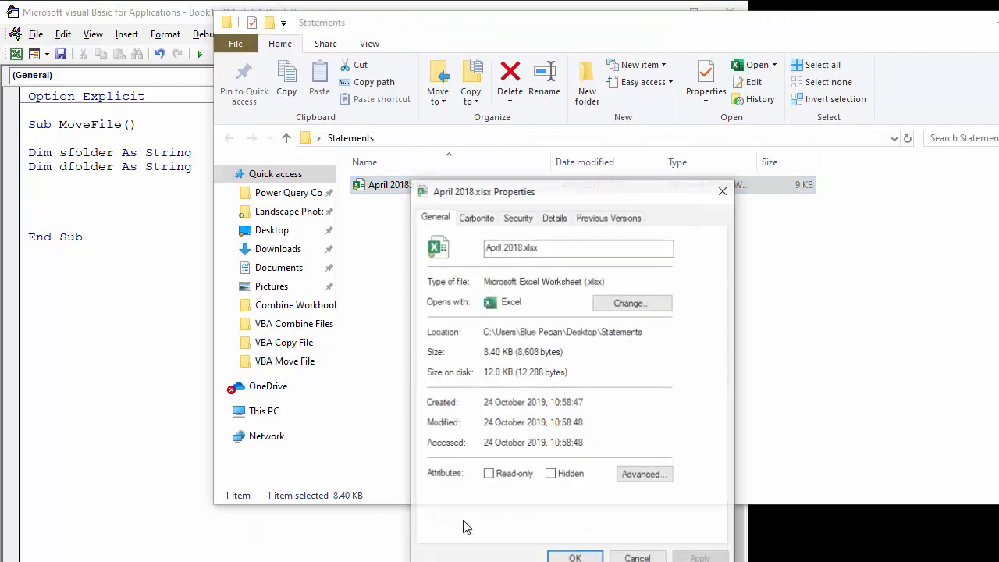
double_click(559, 331)
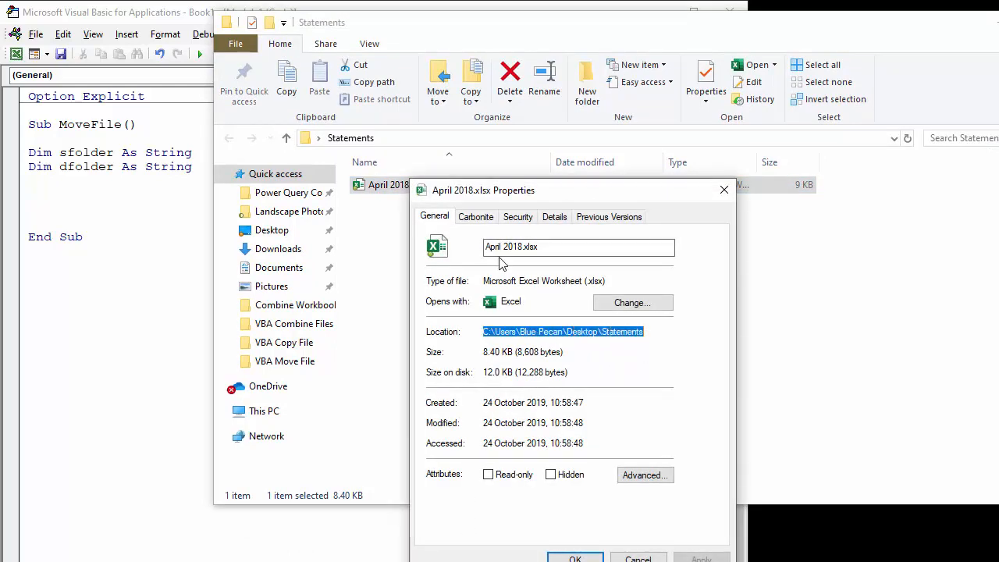
left_click(640, 559)
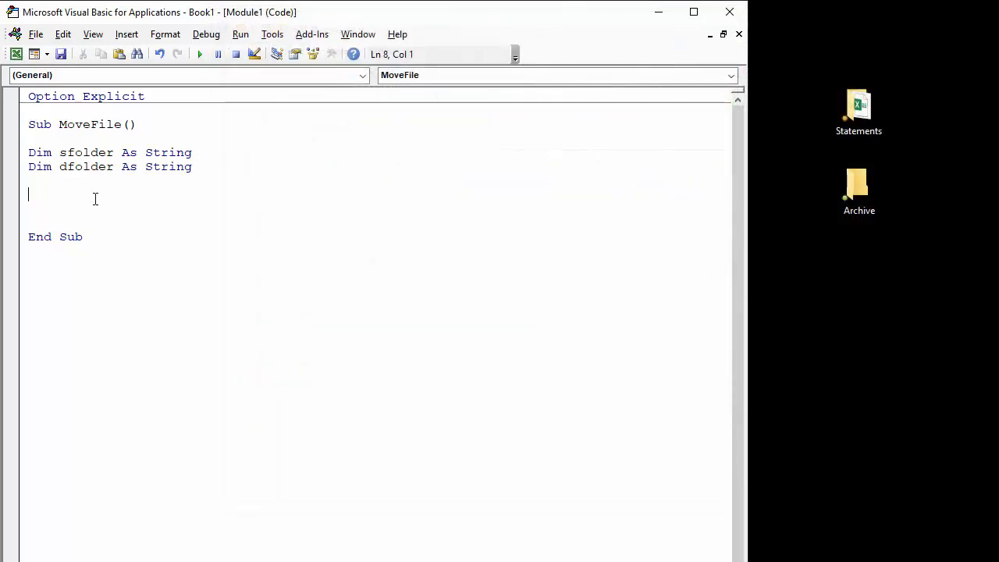
Assign sfolder = "C:\Users\Blue Pecan\Desktop\Statements\" and begin the dfolder line
type("s")
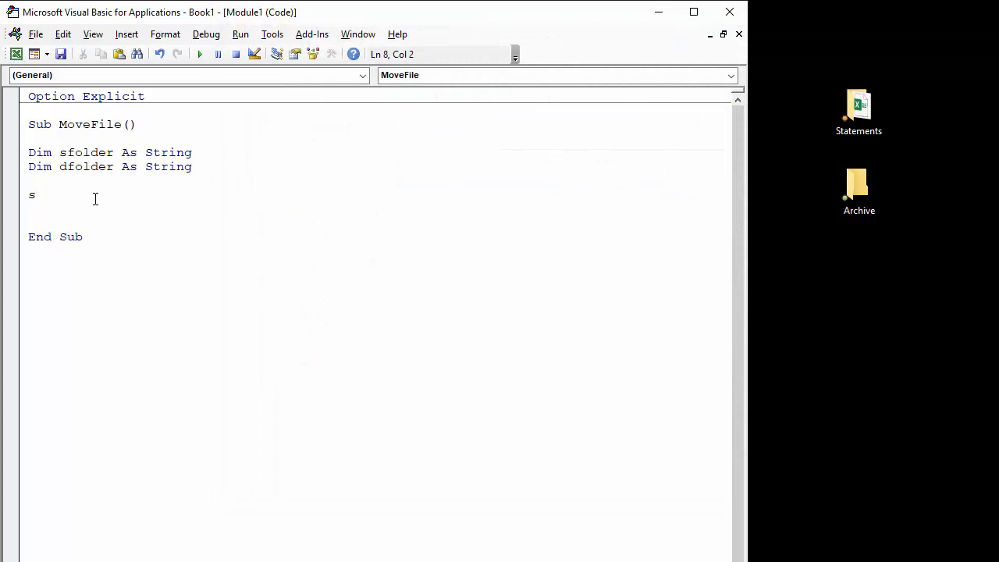
type("folder")
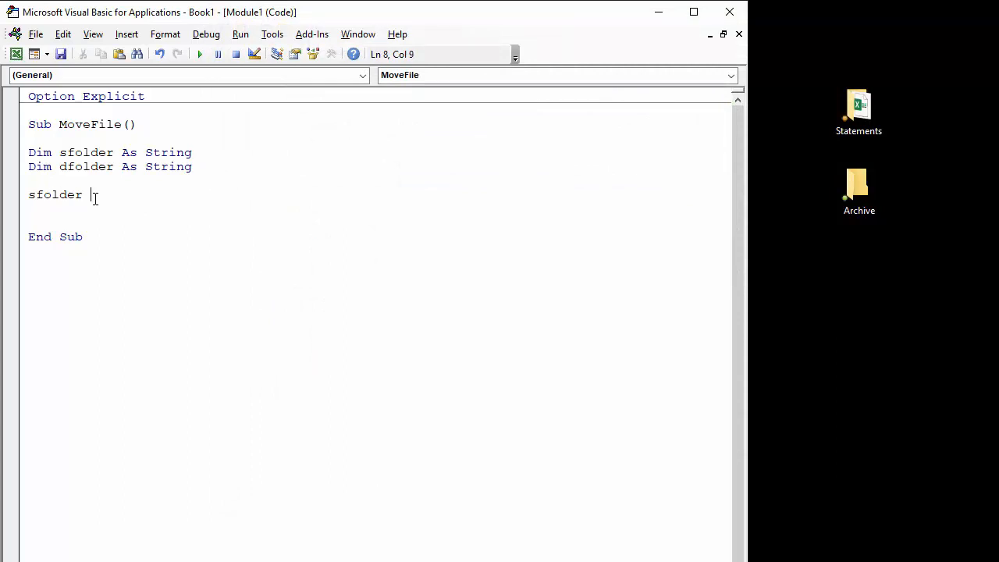
type("= \"")
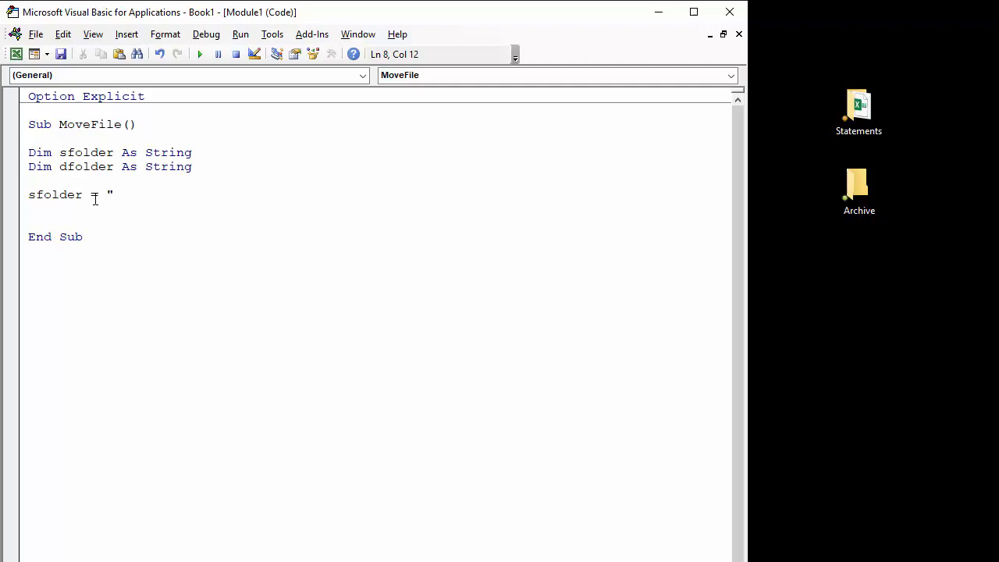
type("C:\\Users\\Blue Pecan\\Desktop\\Statements")
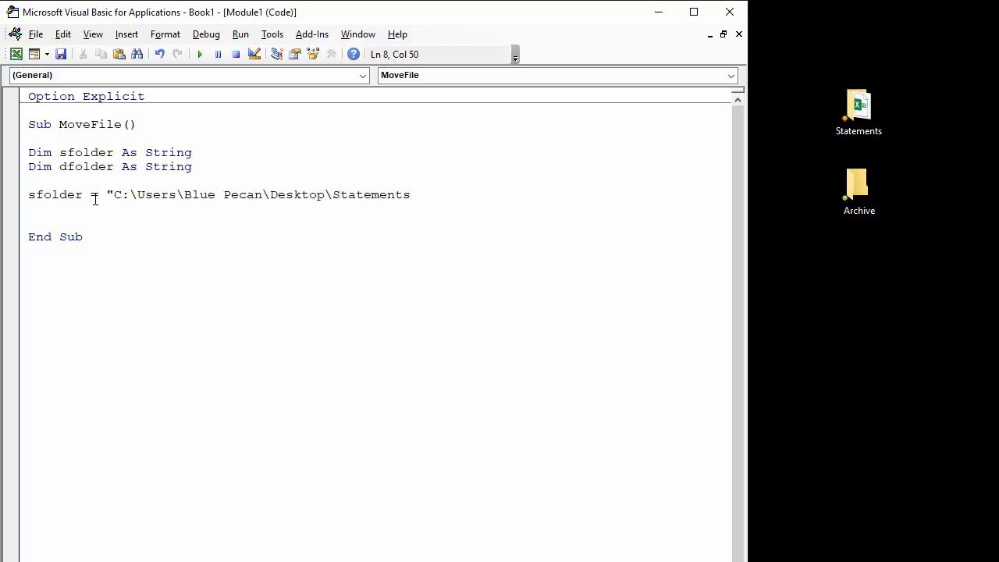
type("\\")
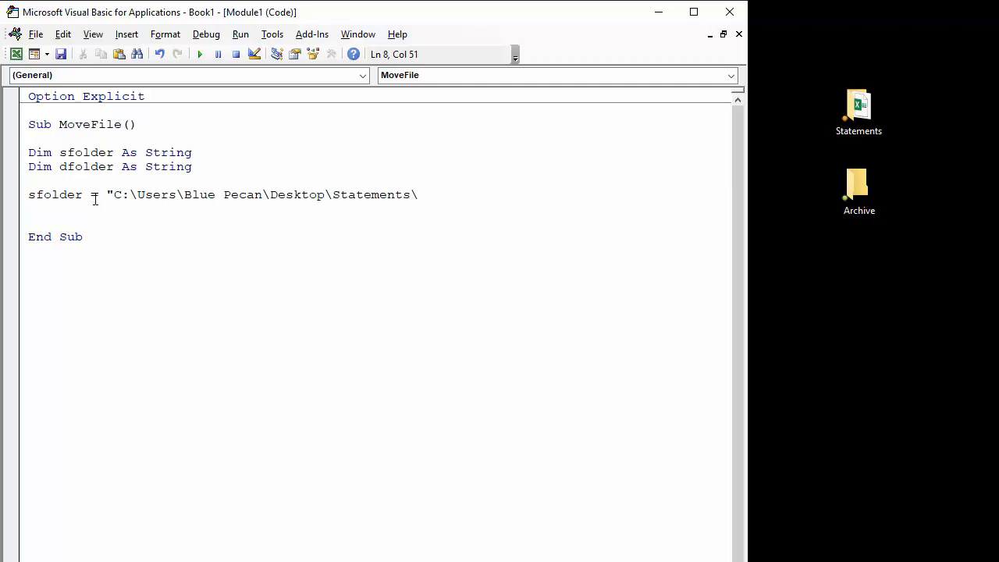
type("\"")
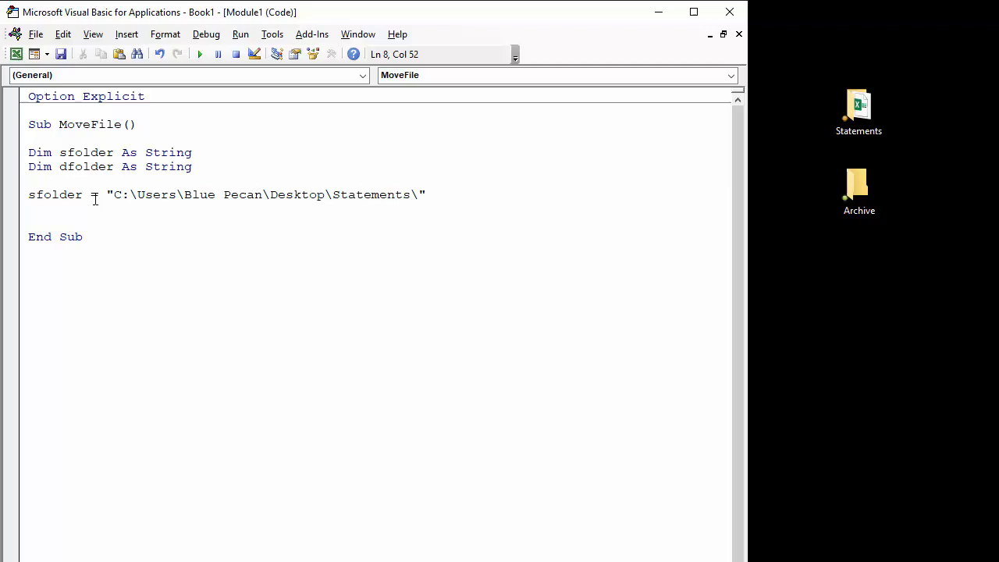
type("dfo")
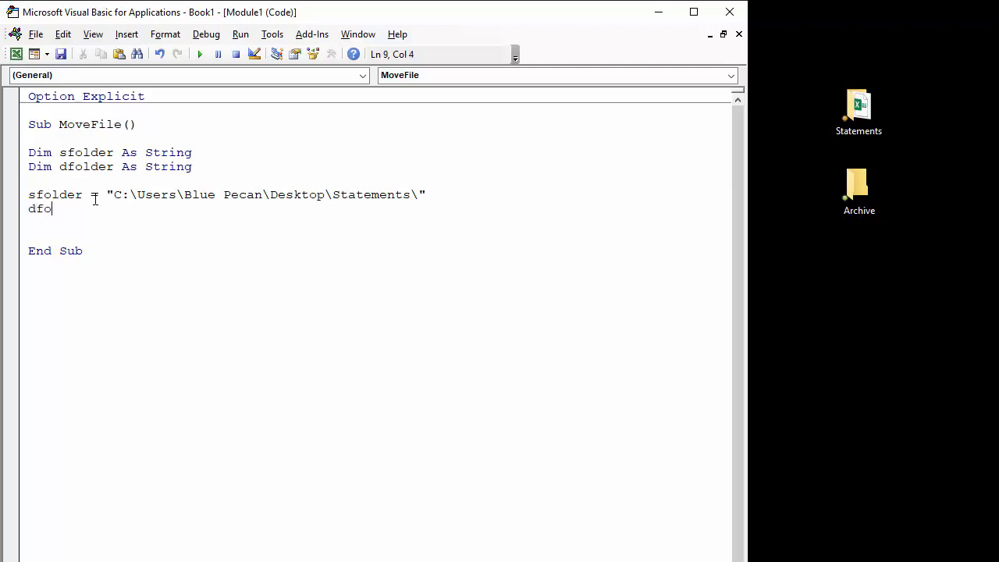
Assign dfolder = "C:\Users\Blue Pecan\Desktop\Archive\" by overtyping Statements with Archive
type("lder")
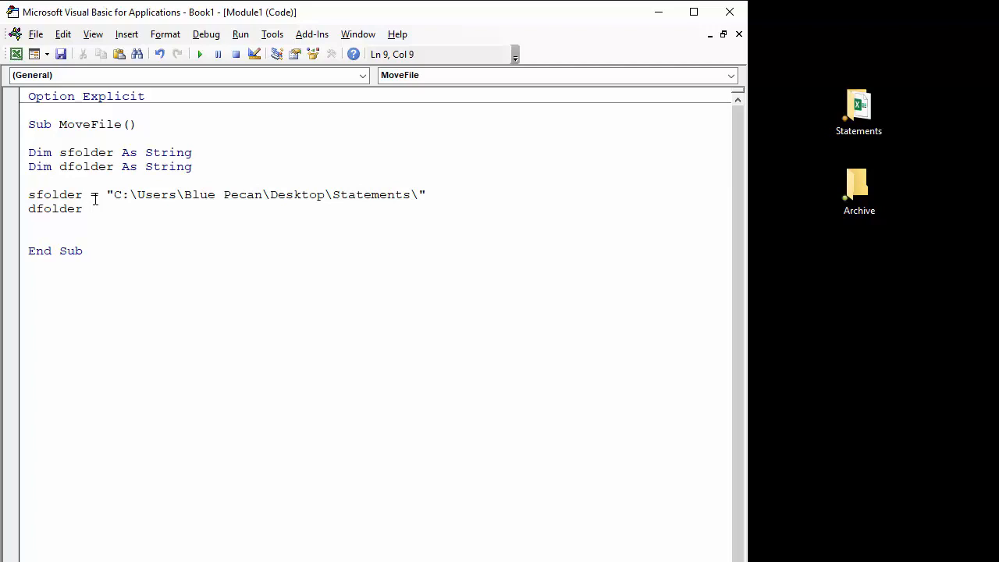
type("= \"")
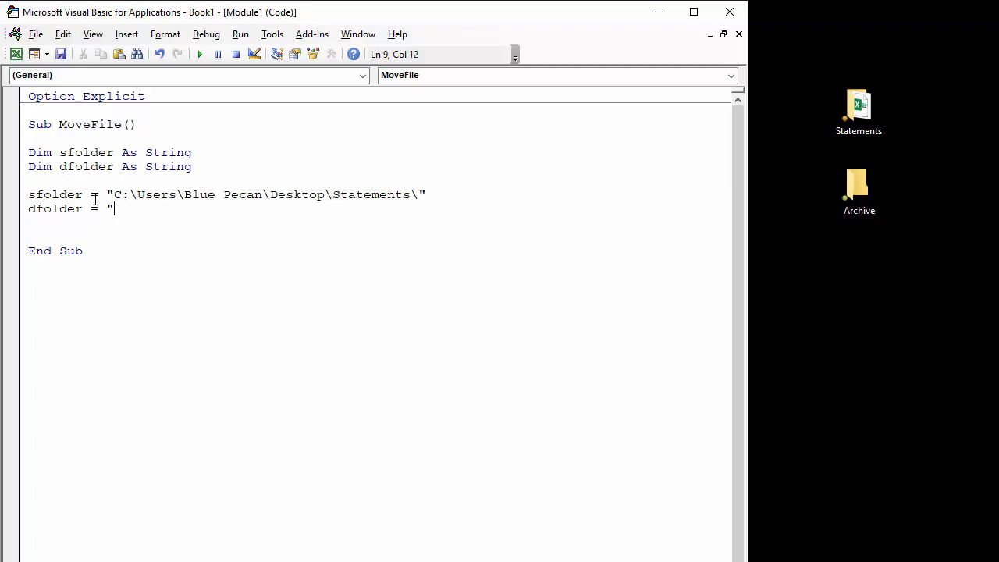
type("C:\\Users\\Blue Pecan\\Desktop\\Statements")
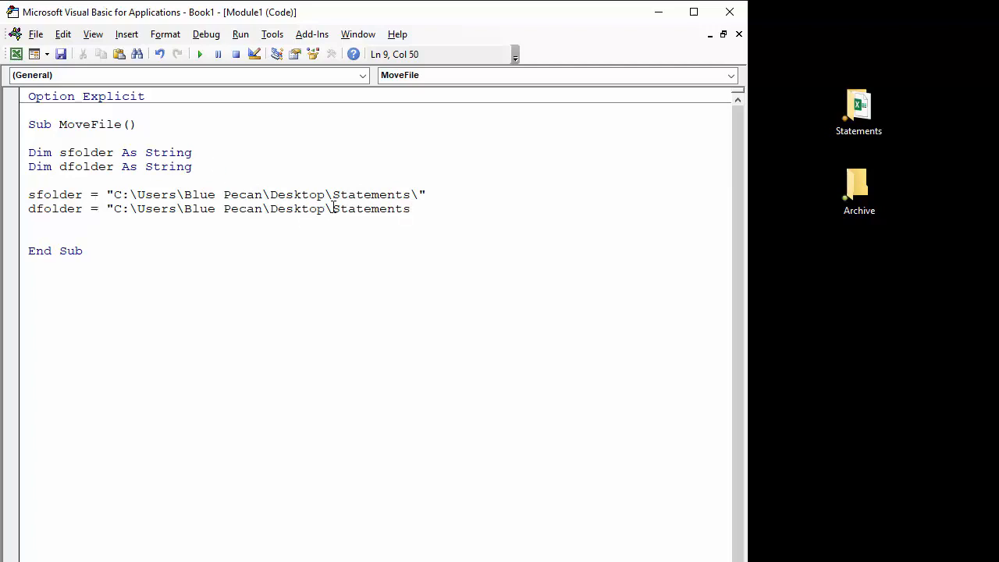
double_click(370, 210)
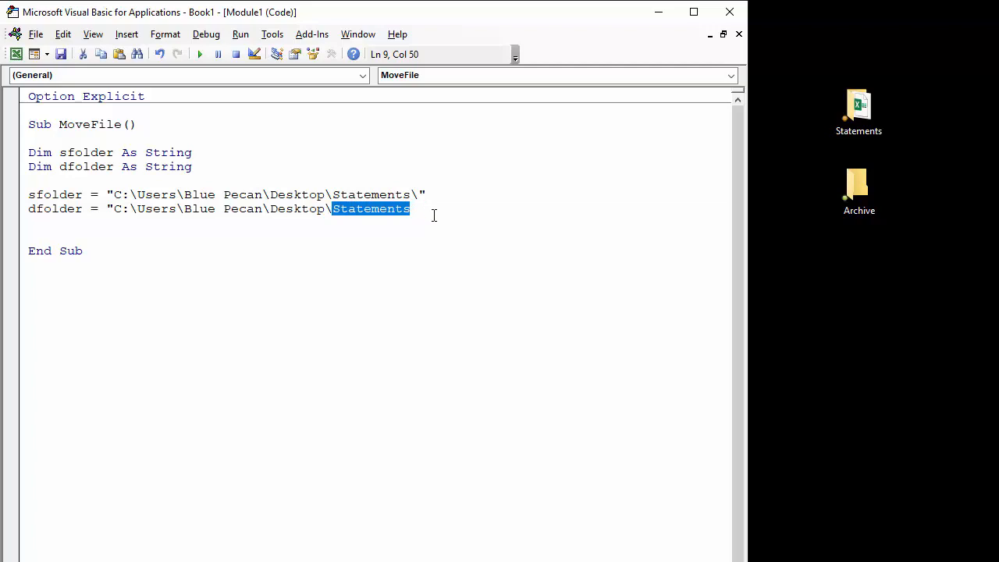
type("Ar")
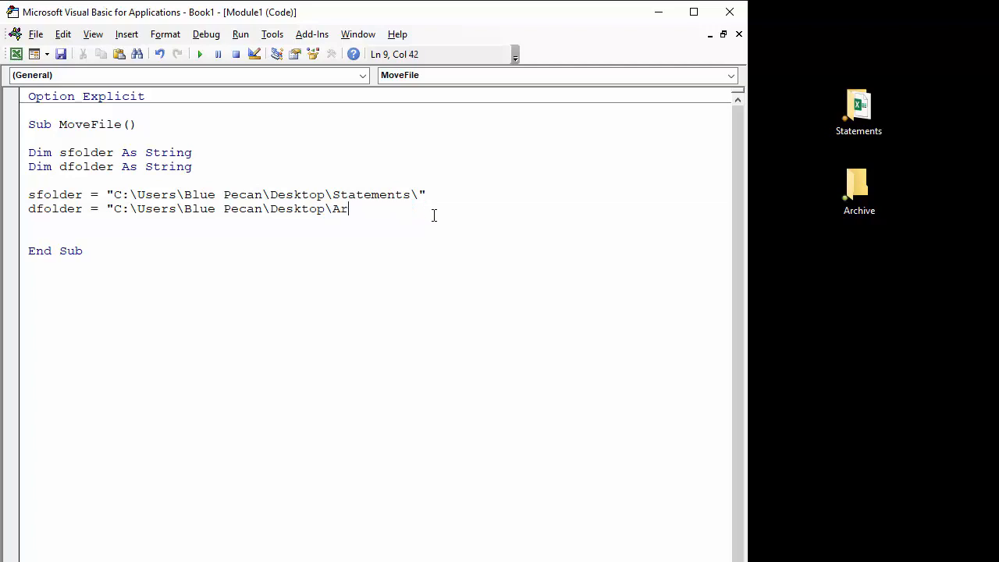
type("chive")
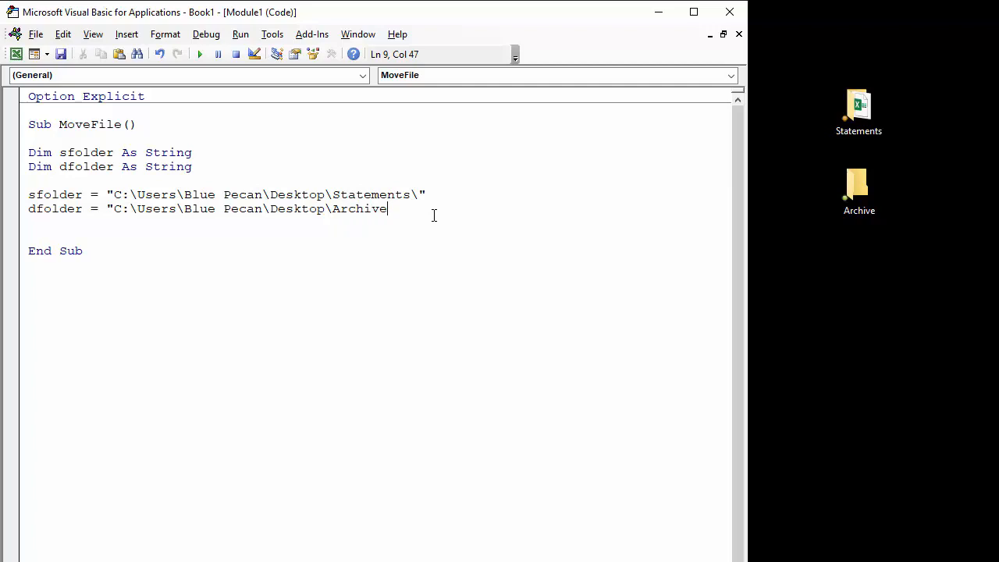
type("\\")
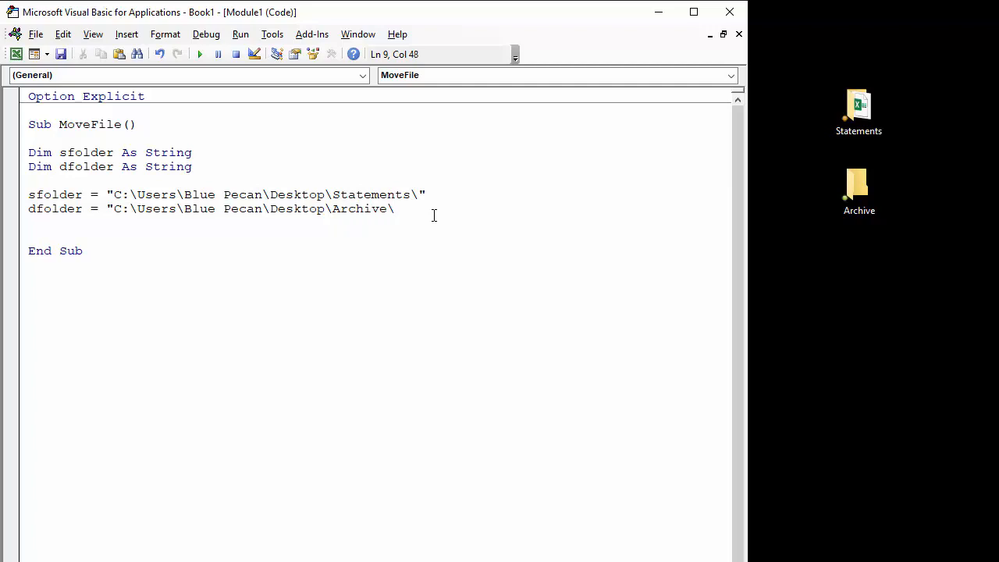
type("\"")
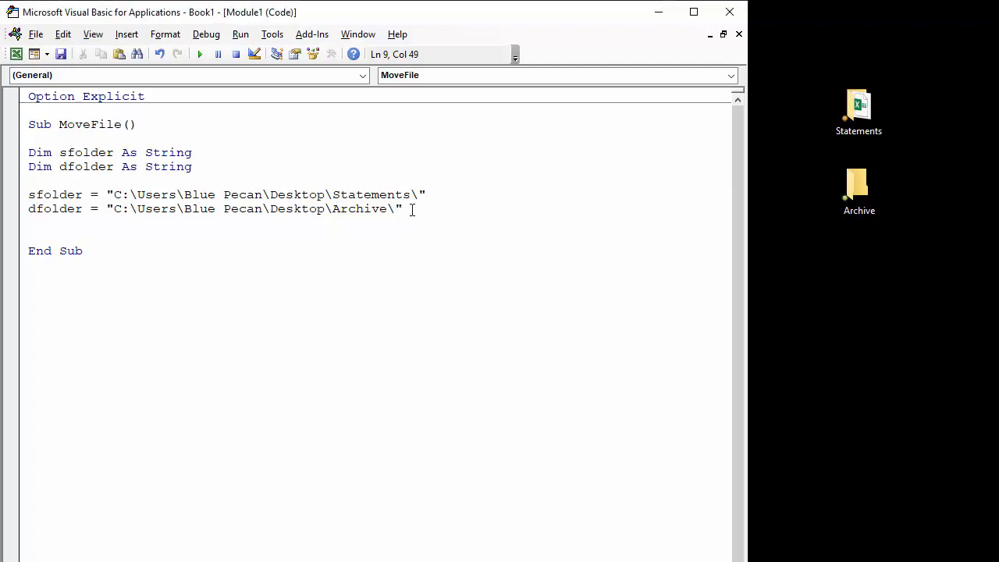
type("N")
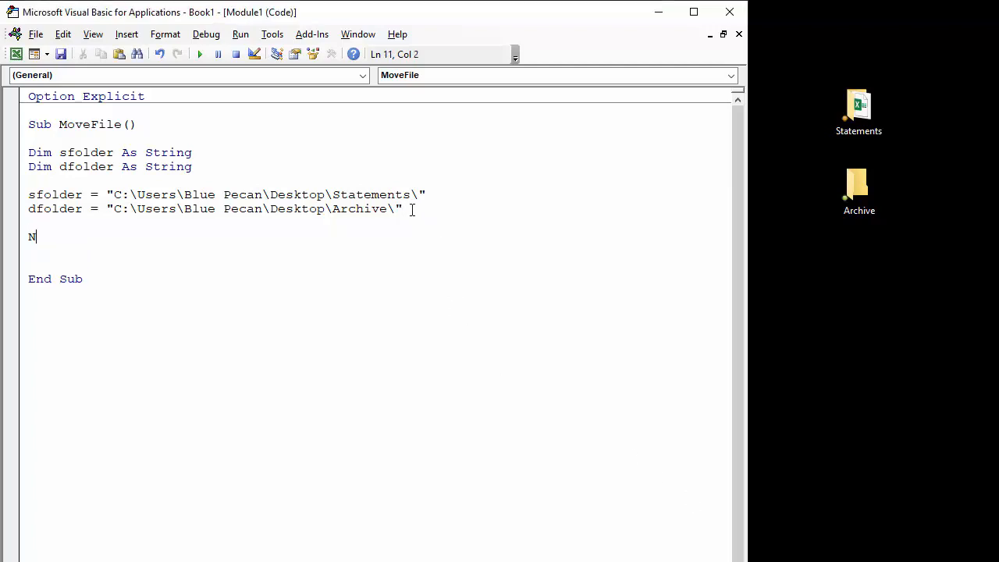
Write Name sfolder & "April 2018.xlsx" as the source of the move
type("ame")
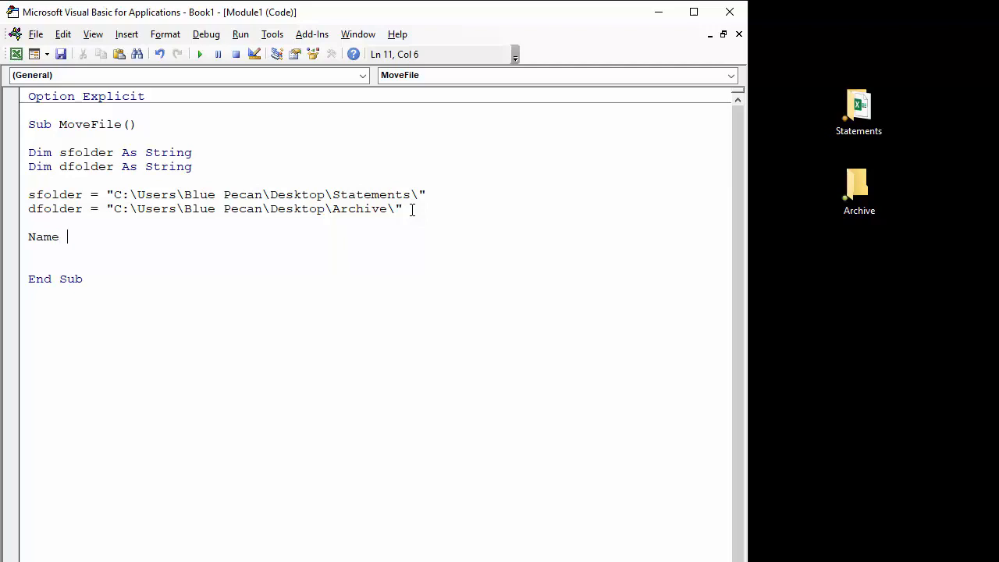
type("s")
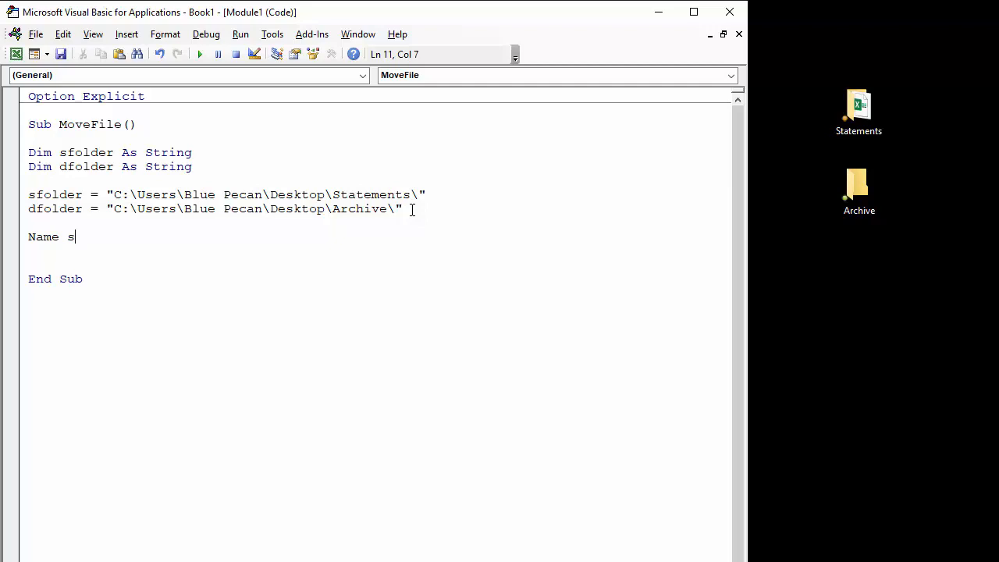
type("fold")
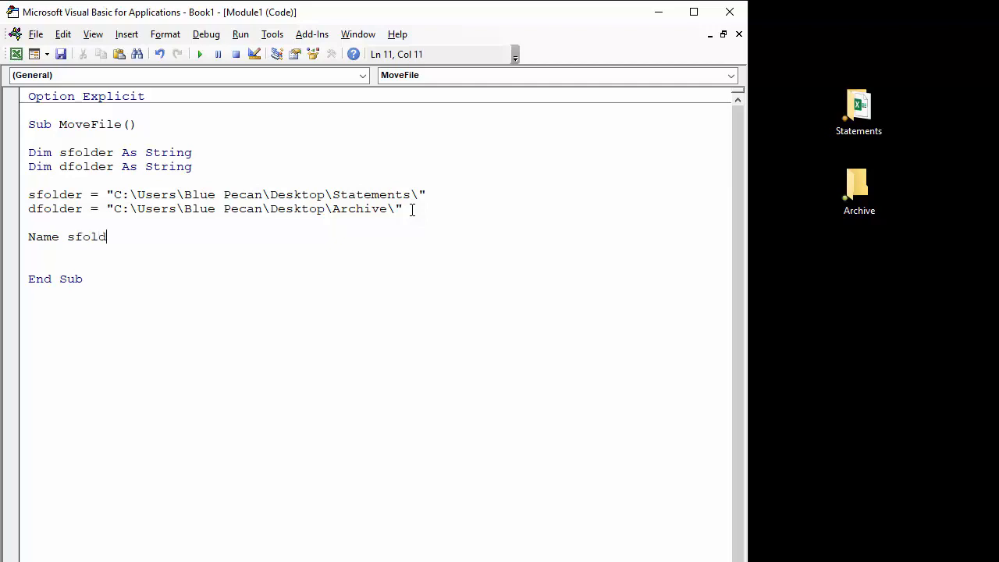
type("er")
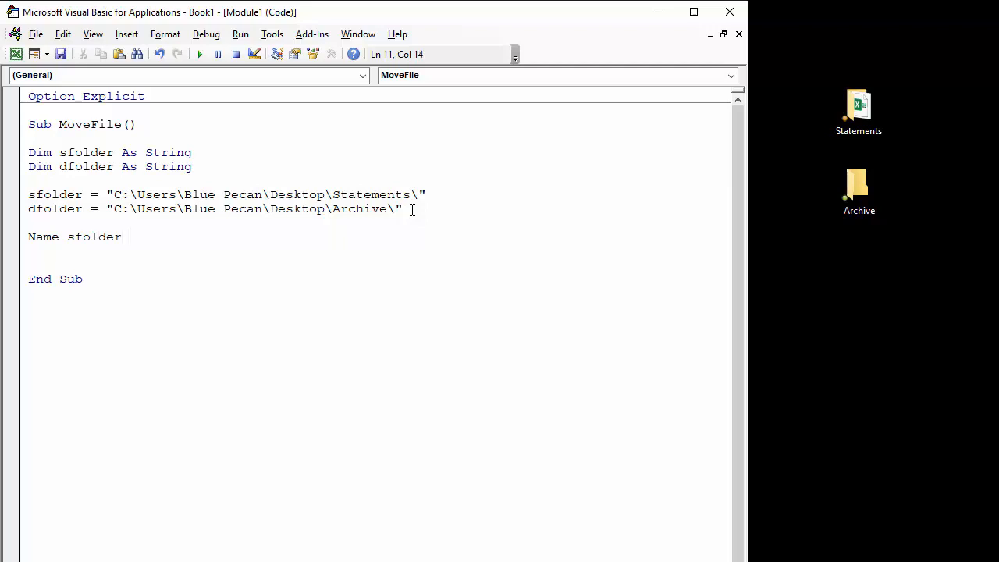
type("&")
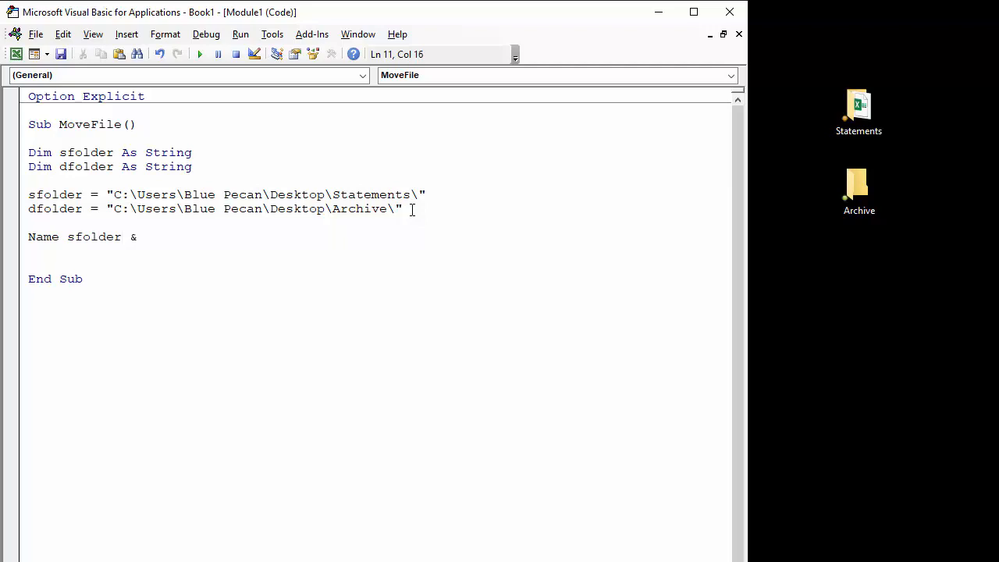
type("\"A")
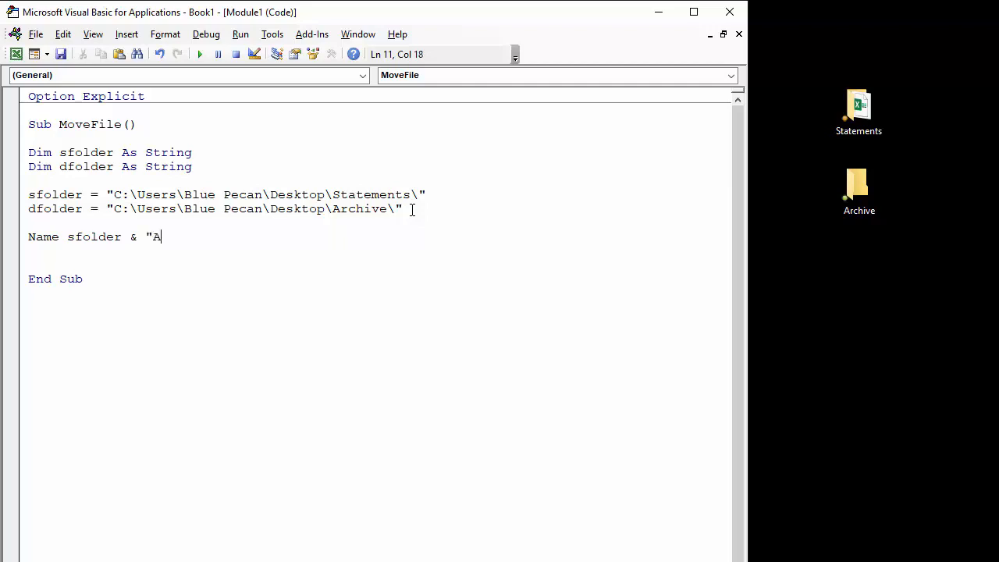
type("pril 2")
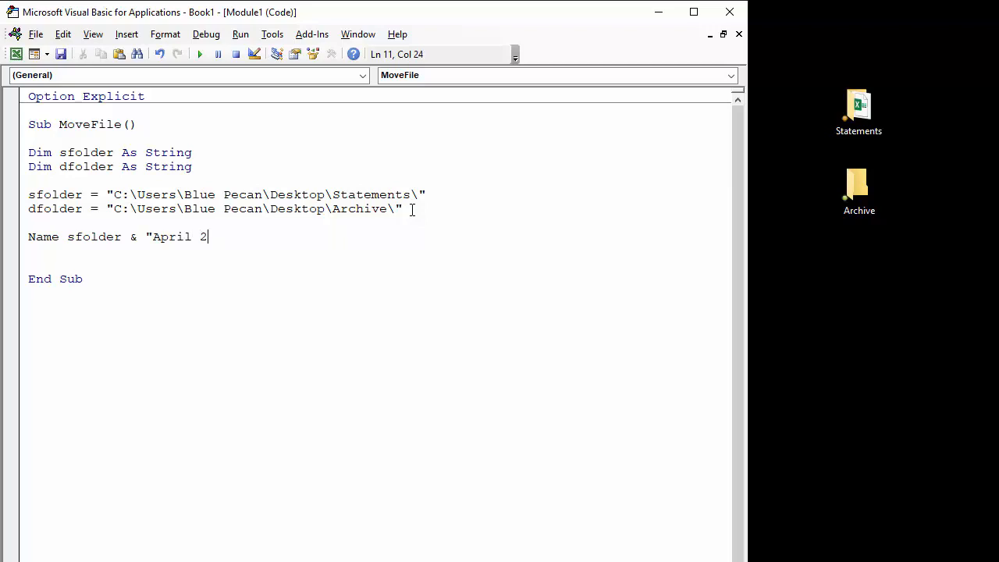
type("018")
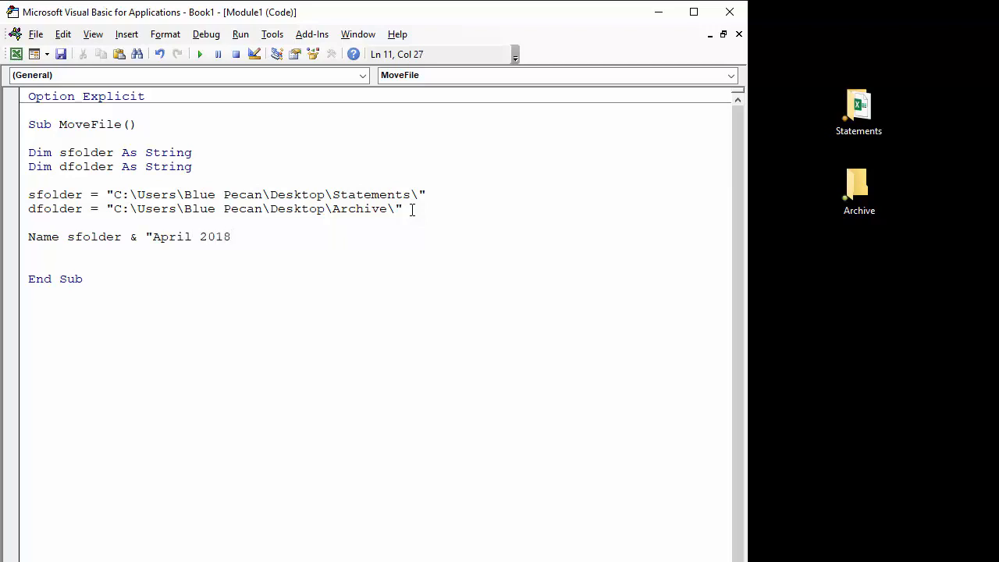
type(".xlsx")
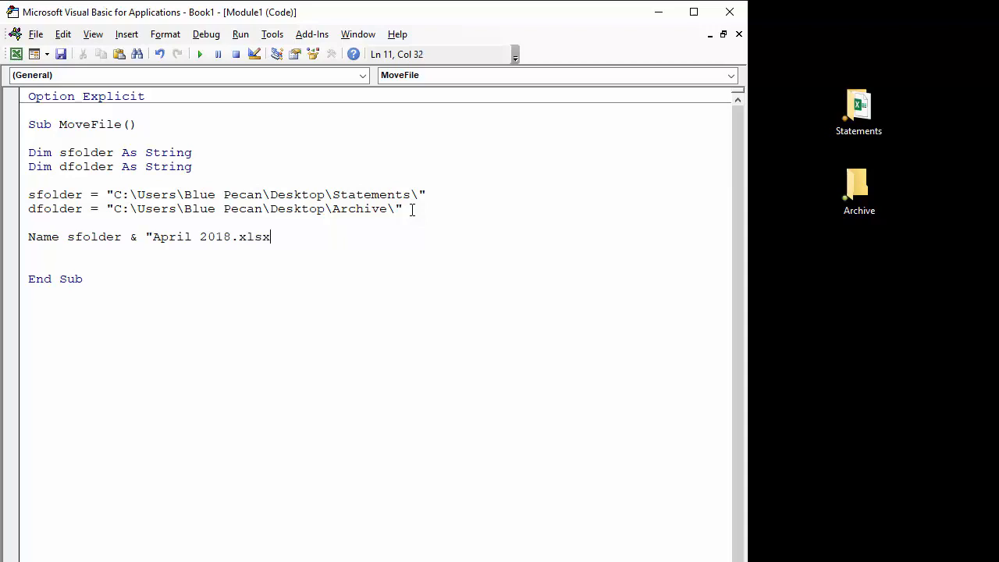
type("\"")
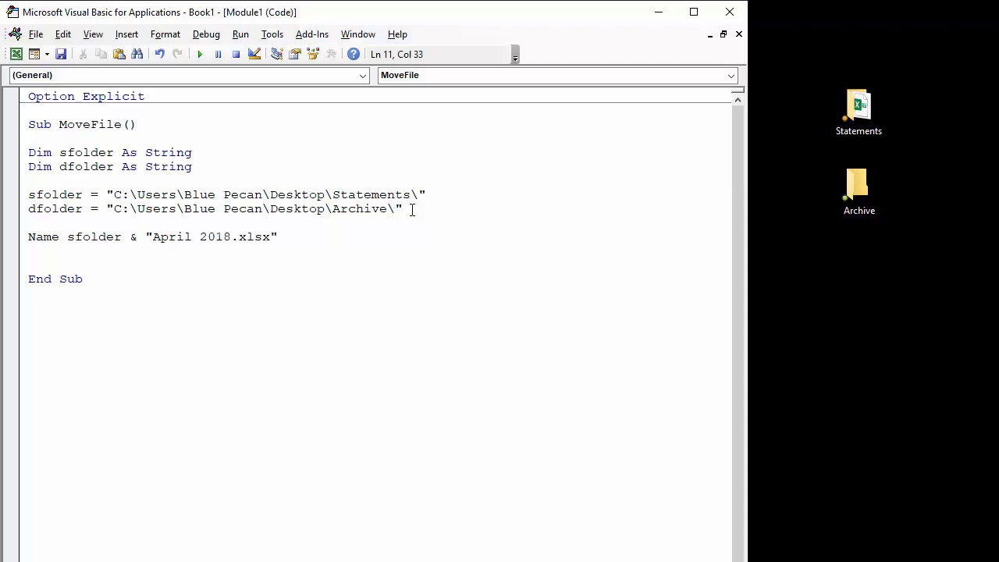
Complete the line with As dfolder & "Archive_April 2018.xlsx" as the destination
type("as")
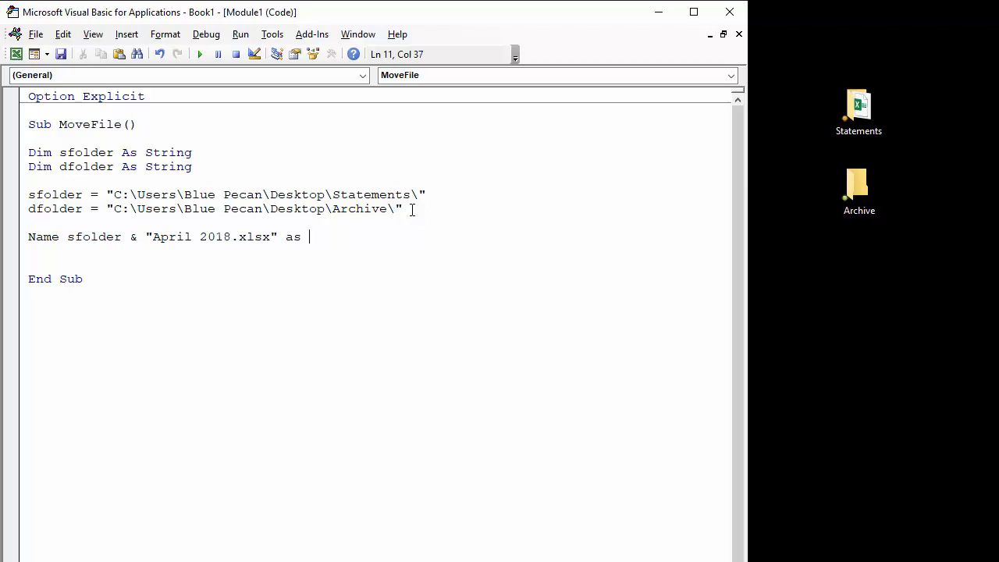
type("d")
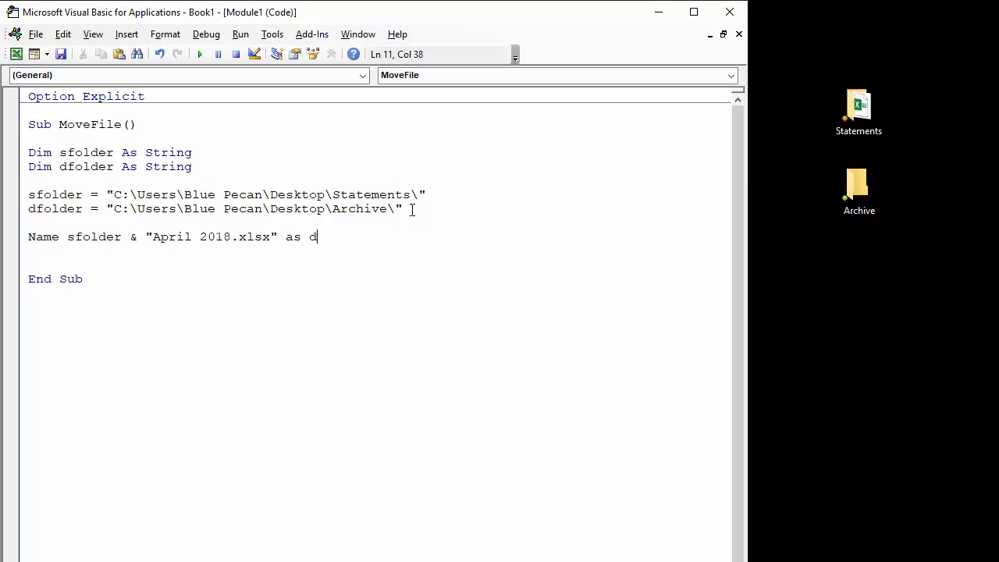
type("fol")
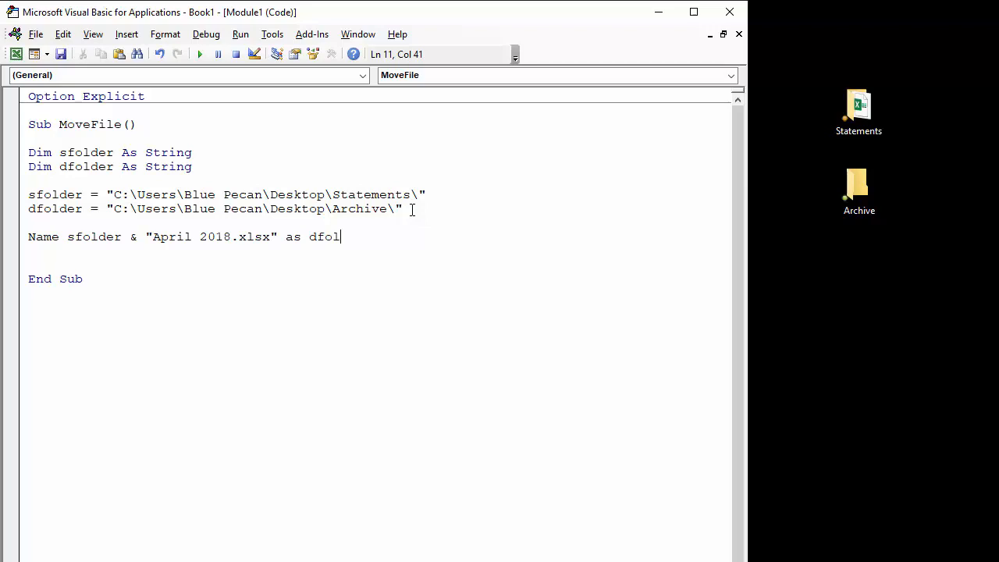
type("der")
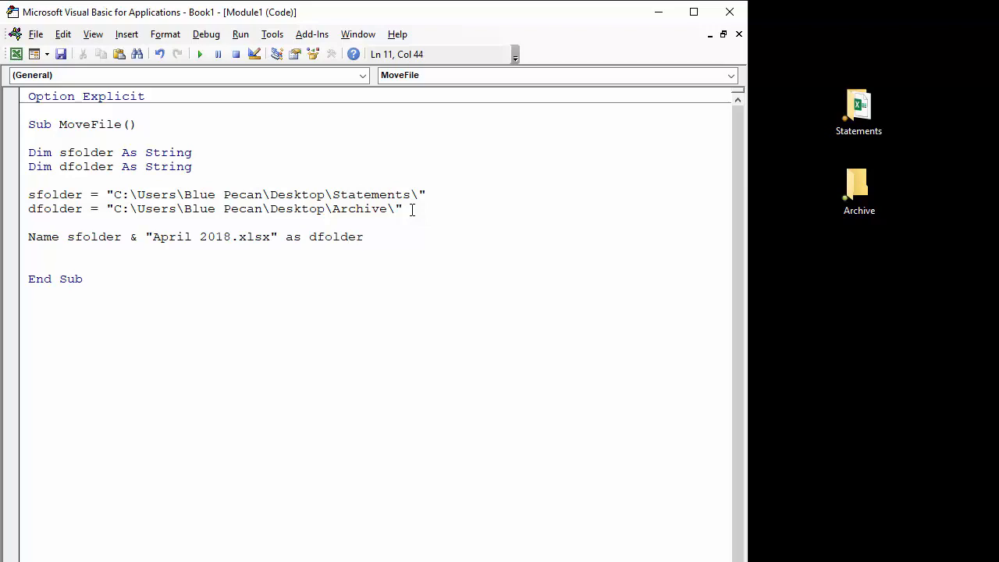
type("&")
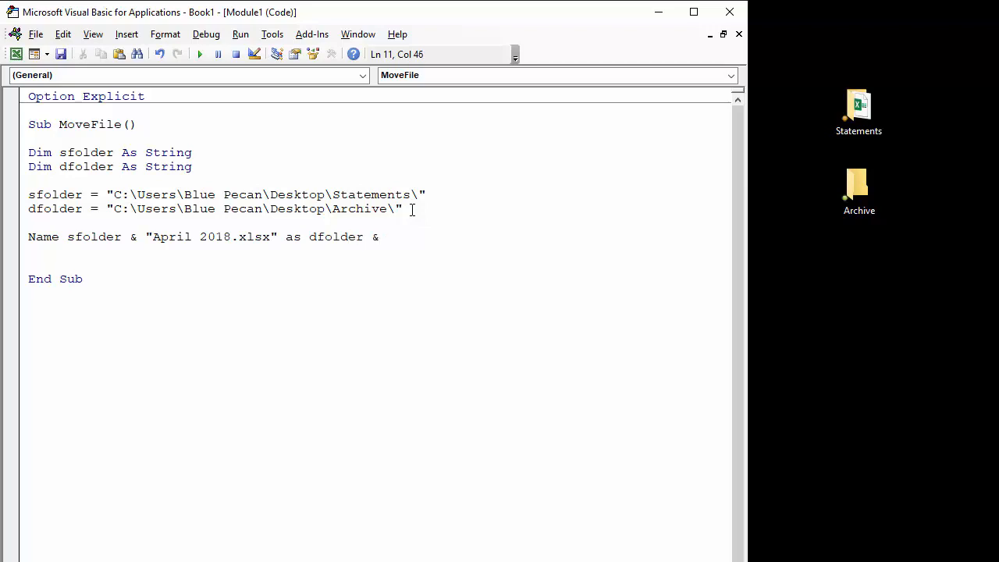
type("\"")
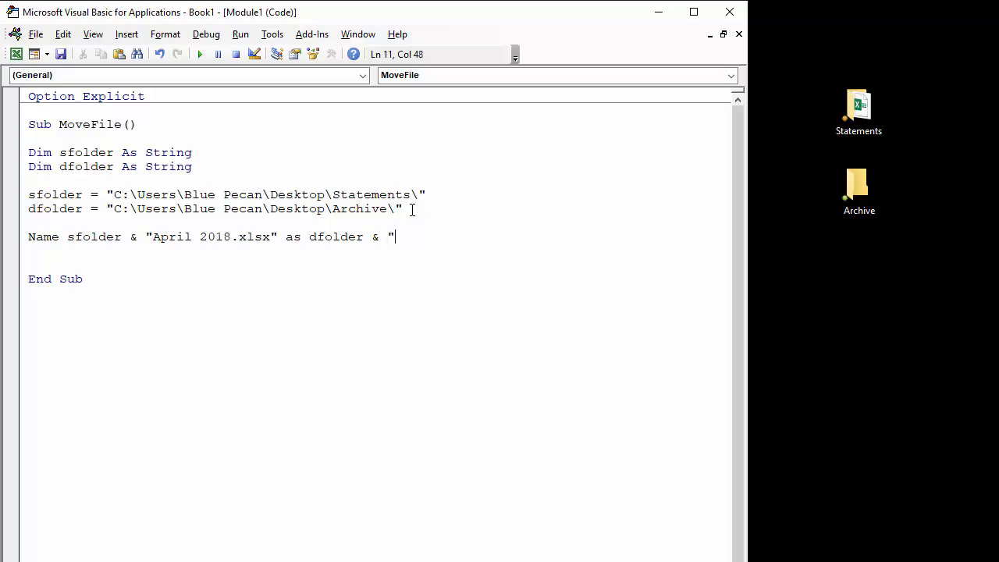
type("Ar")
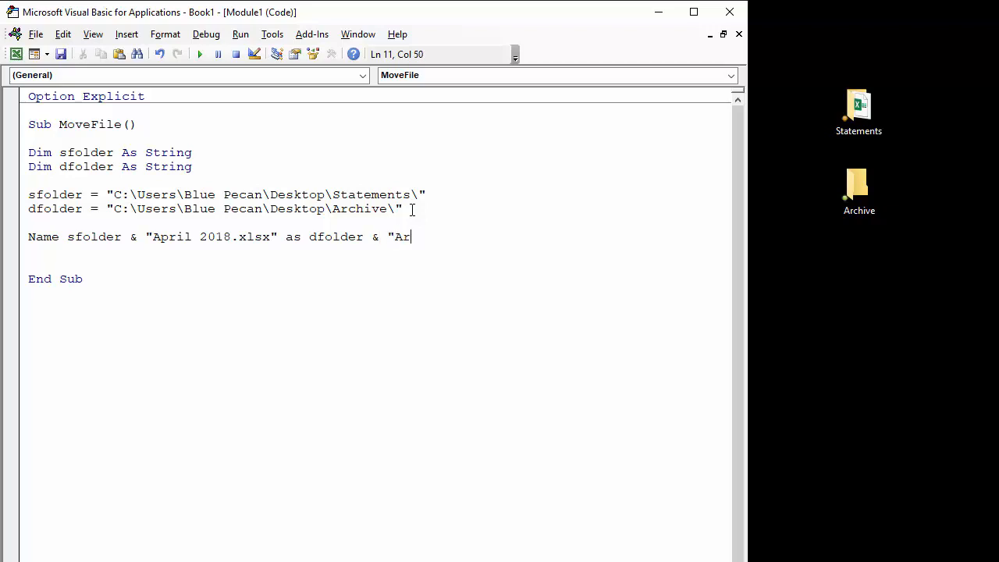
type("chive")
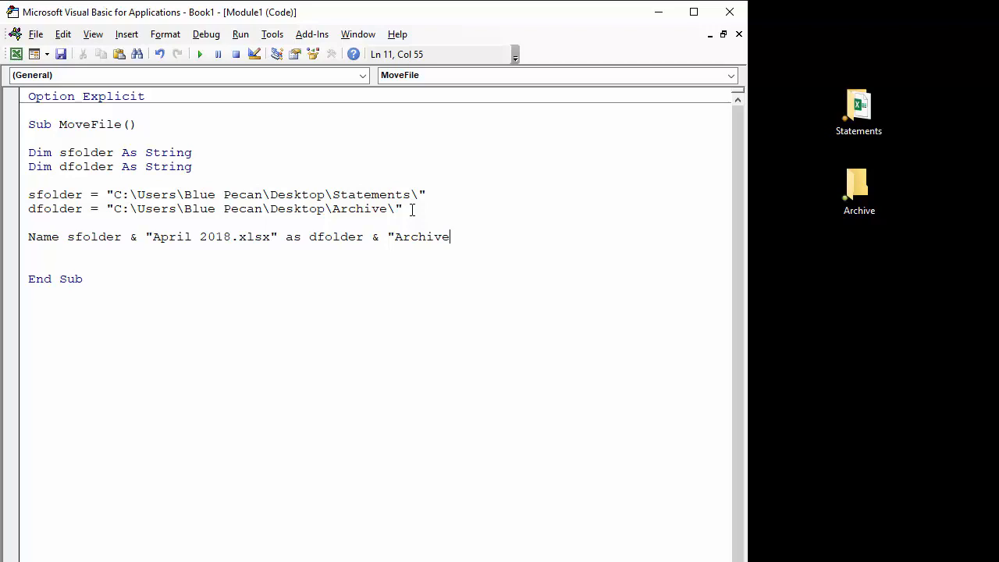
type("_April")
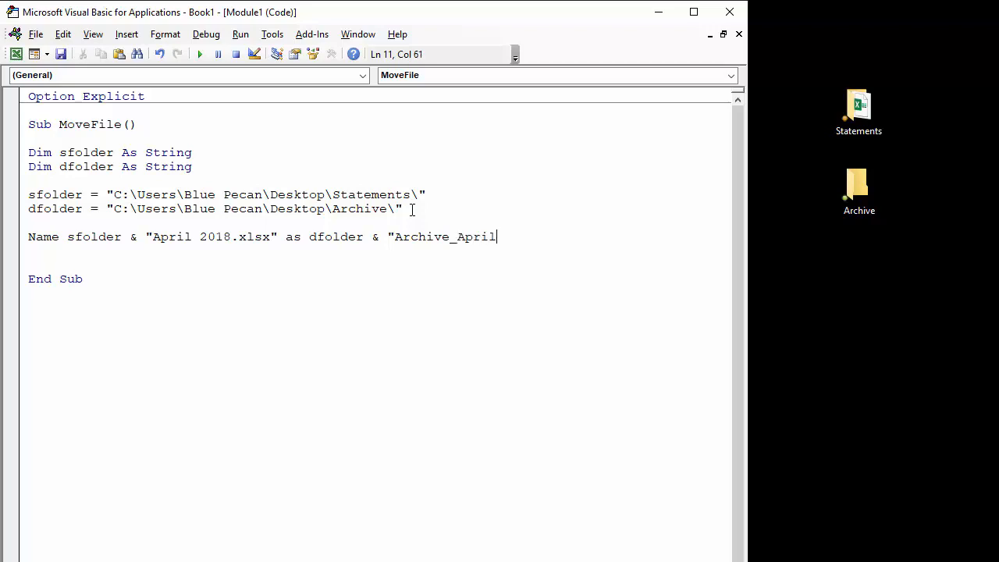
type("201")
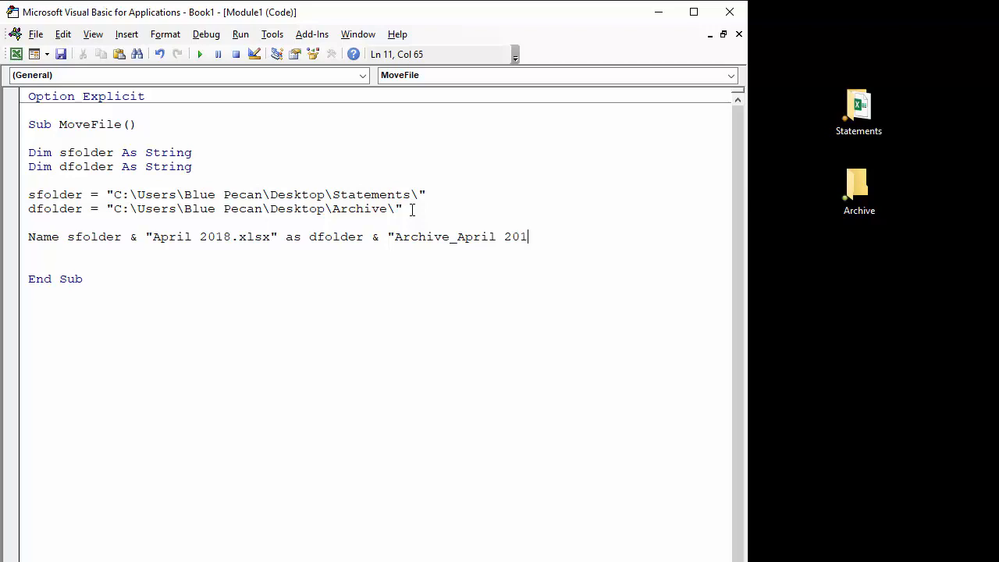
type("8")
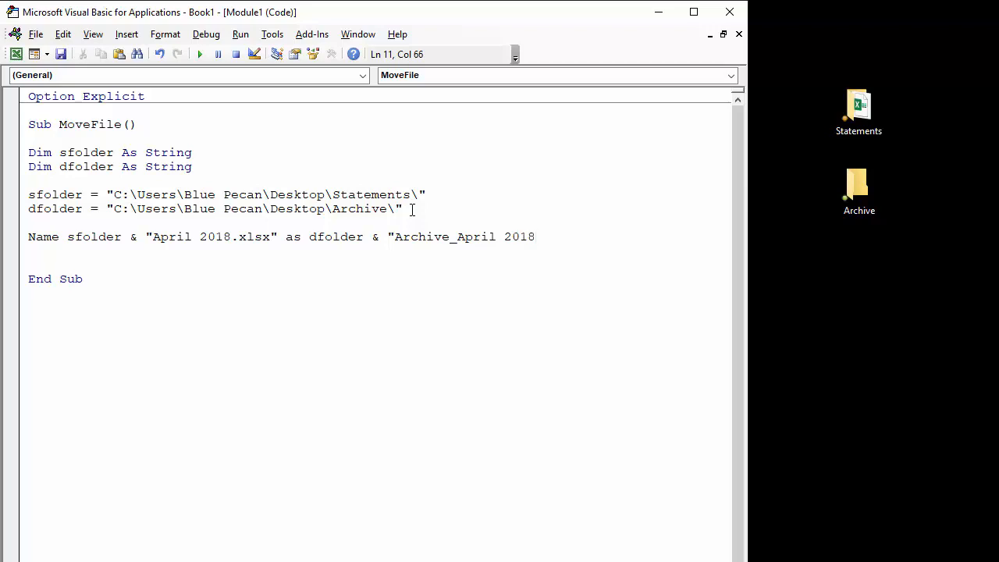
type(".x")
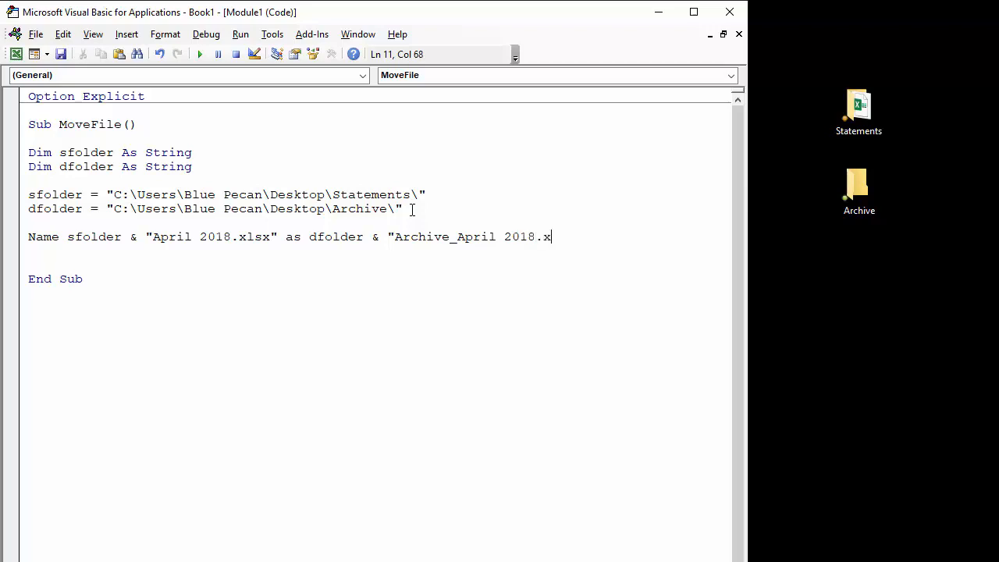
type("lsx")
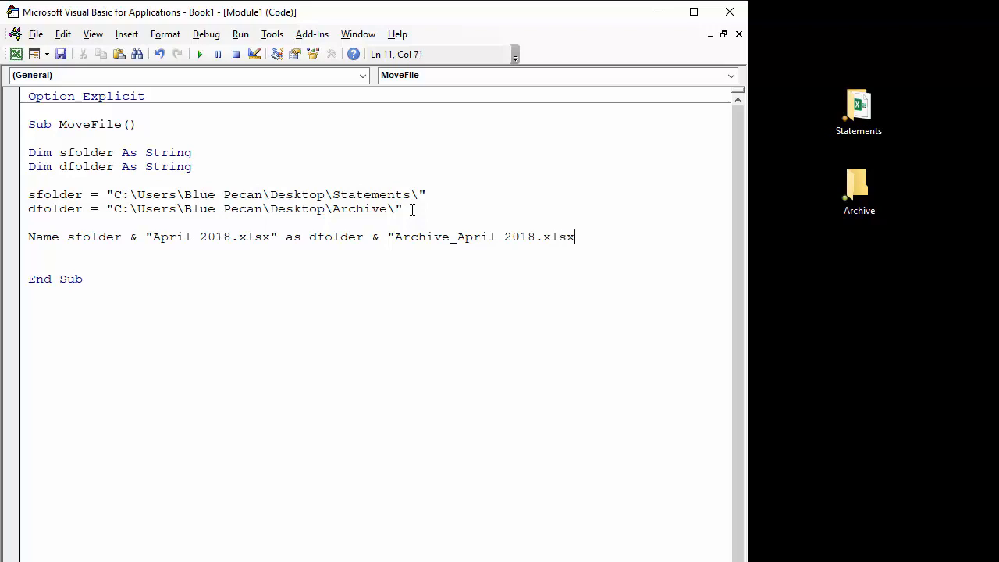
type("\"")
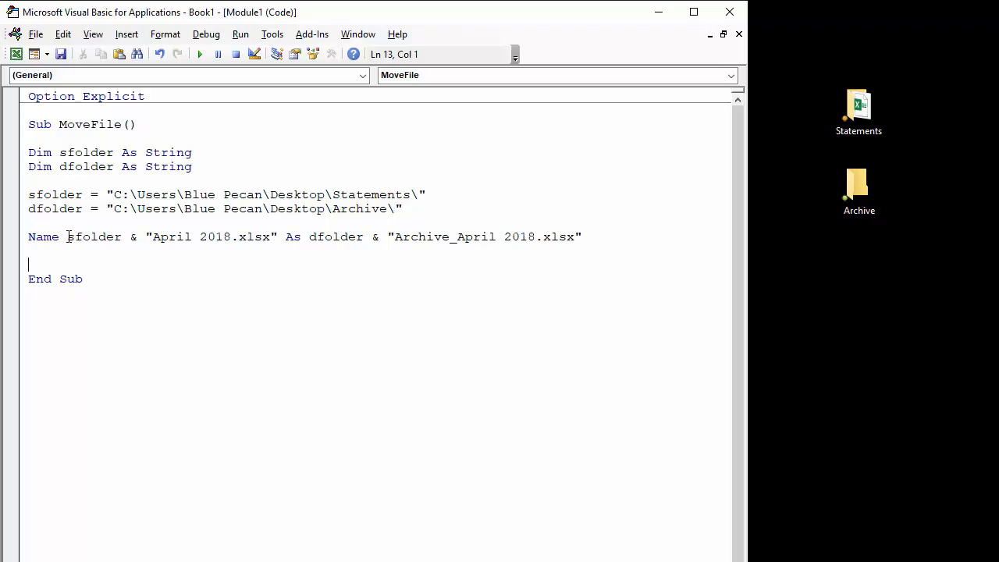
left_click_drag(67, 237, 265, 238)
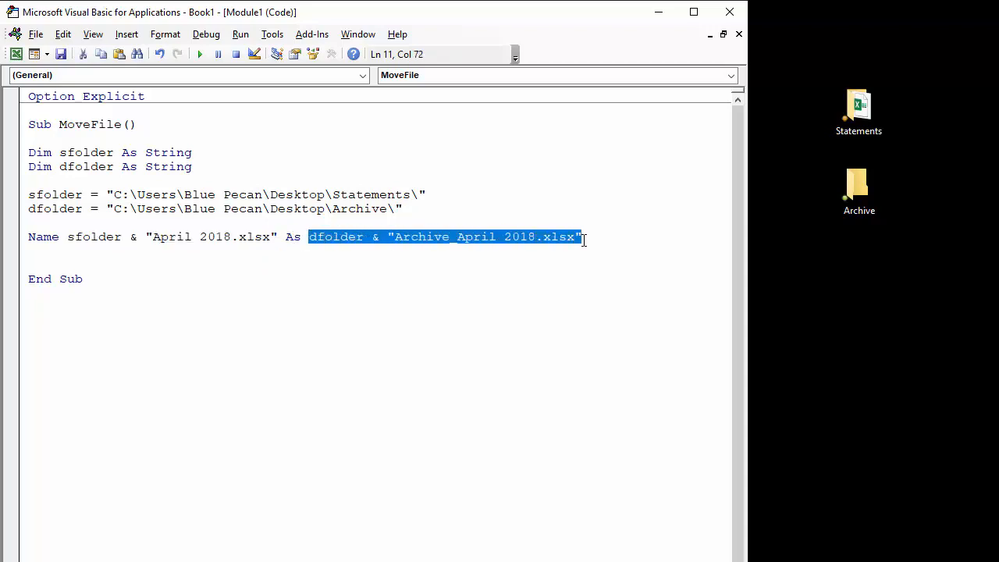
mouse_move(518, 246)
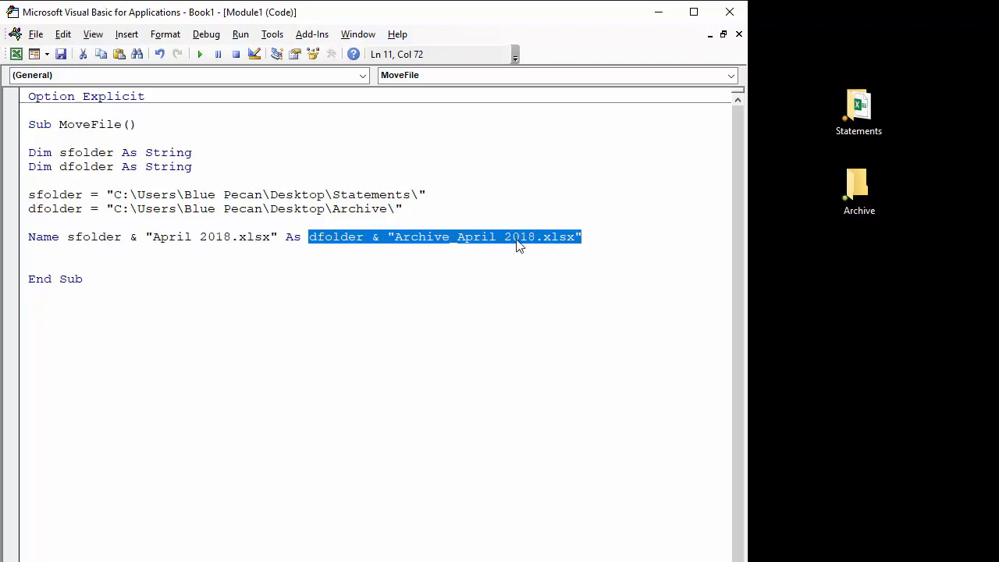
mouse_move(268, 242)
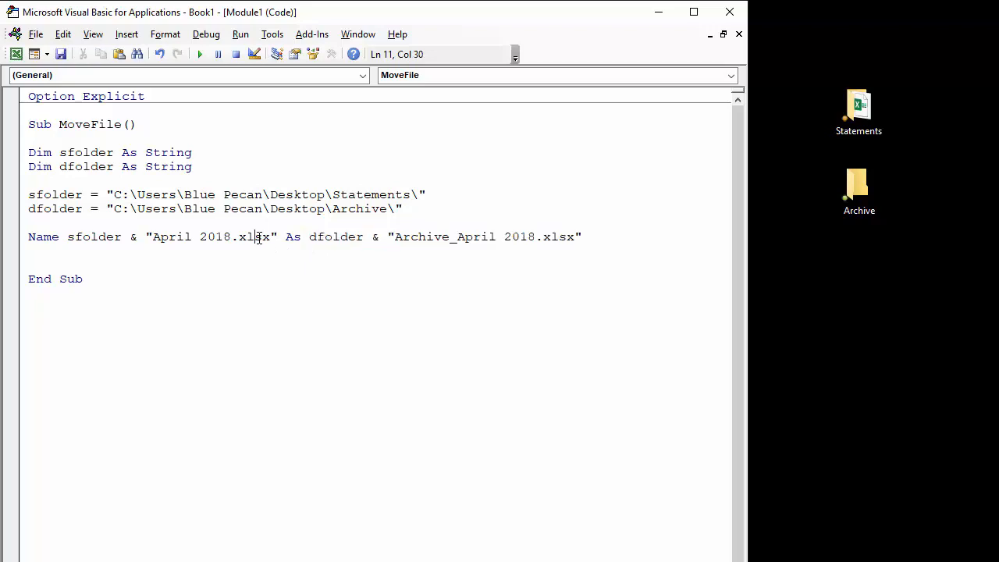
left_click(858, 187)
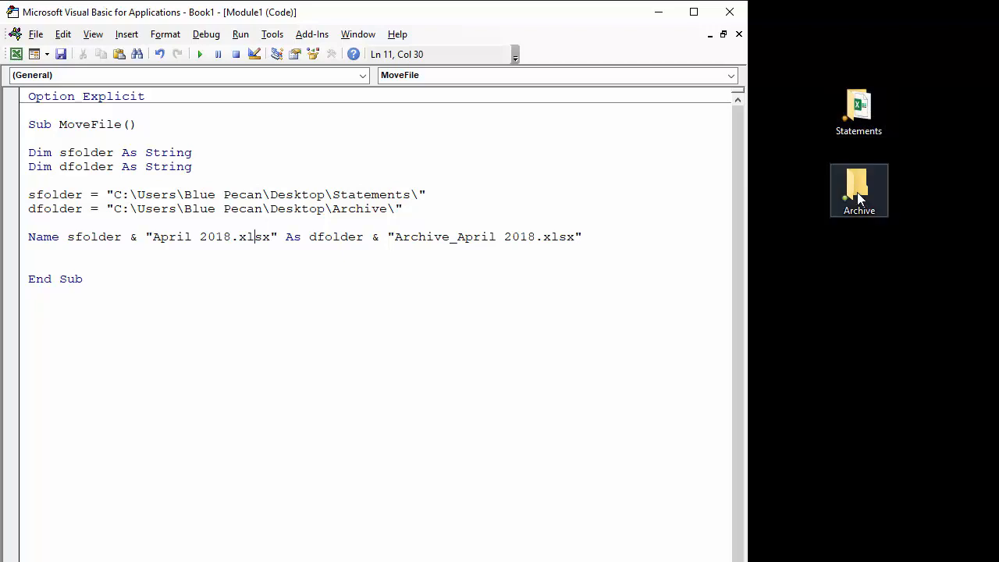
View the Archive folder on the desktop, now holding Archive_April 2018.xlsx
left_click(225, 54)
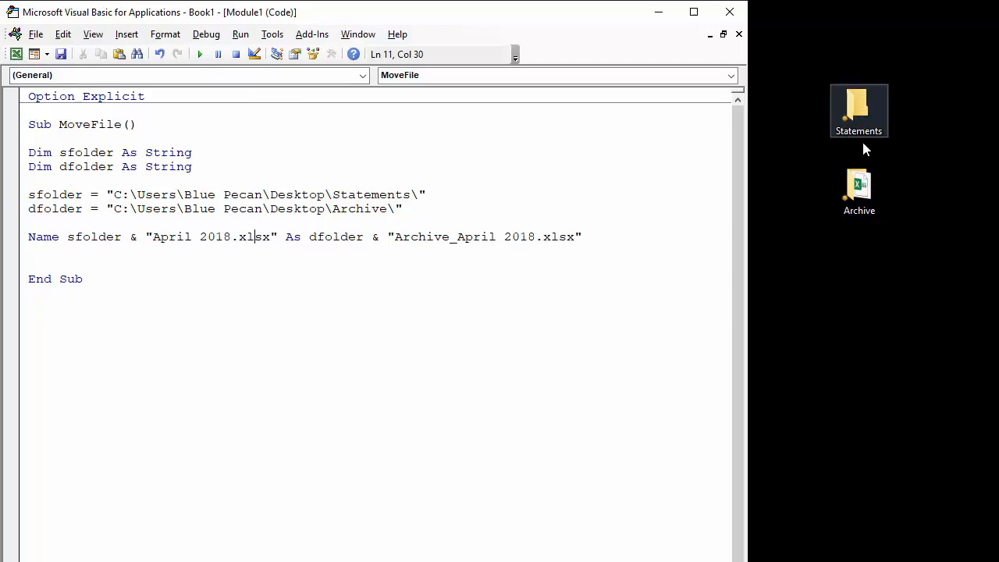
double_click(859, 184)
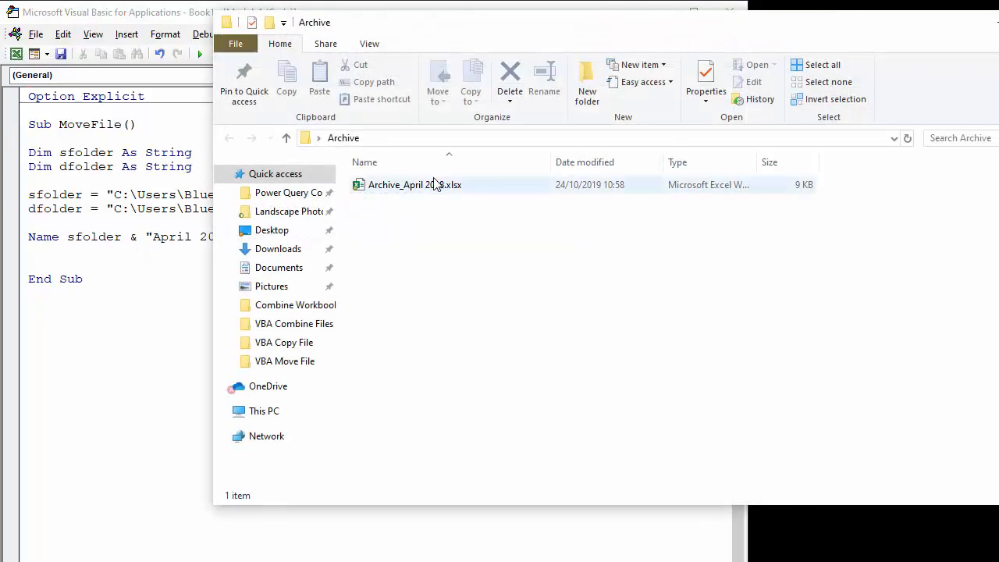
mouse_move(412, 194)
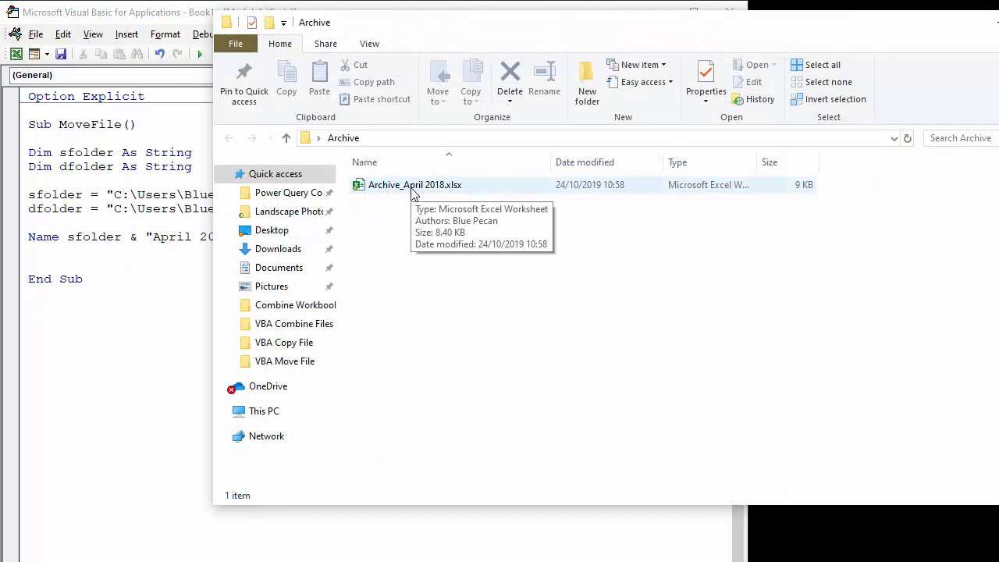